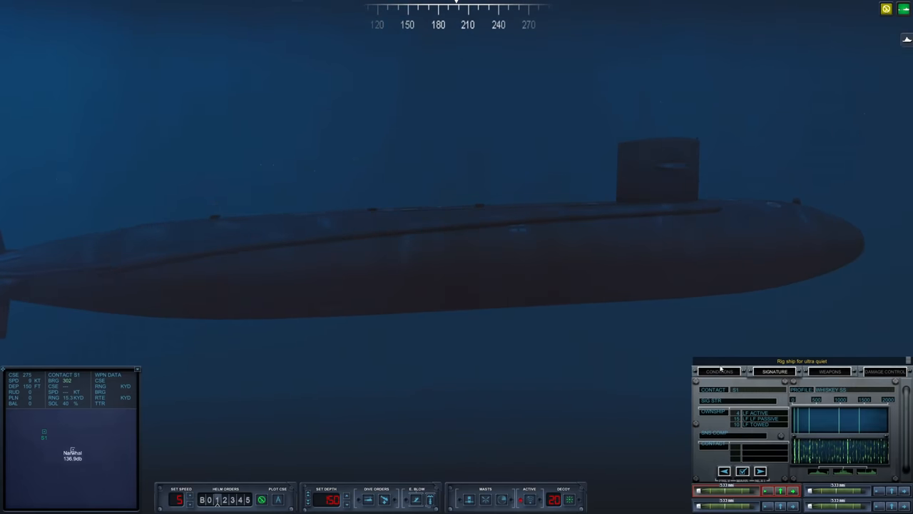
# Step: Switch the sensor panel from Signature to Conditions to show ambient noise and layer depth
pyautogui.click(718, 371)
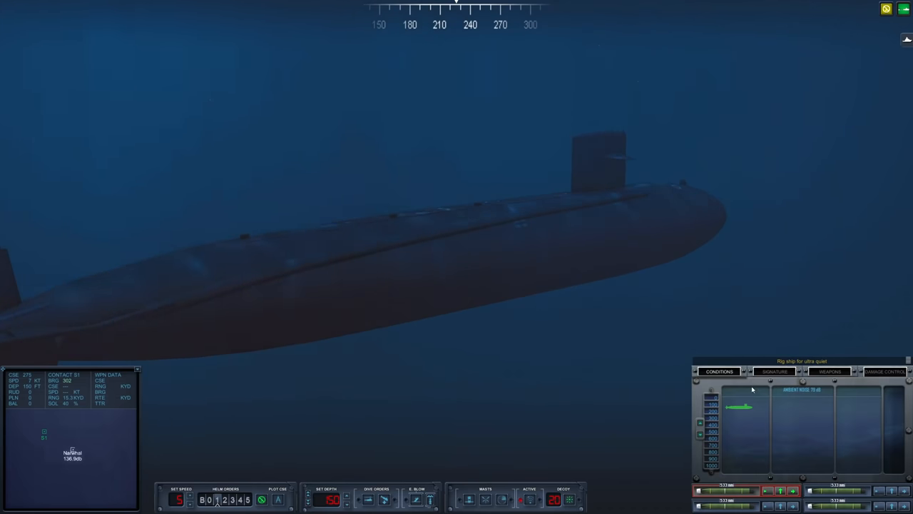
pyautogui.click(774, 371)
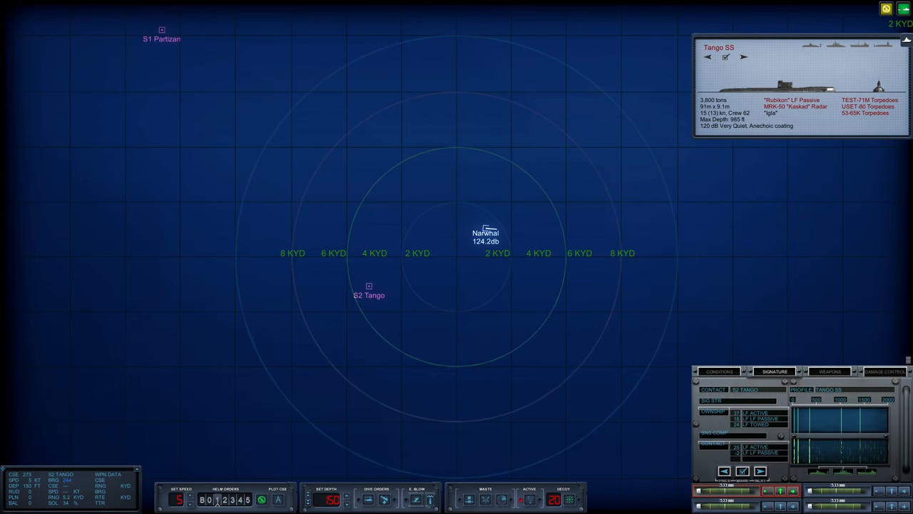
pyautogui.moveTo(298, 273)
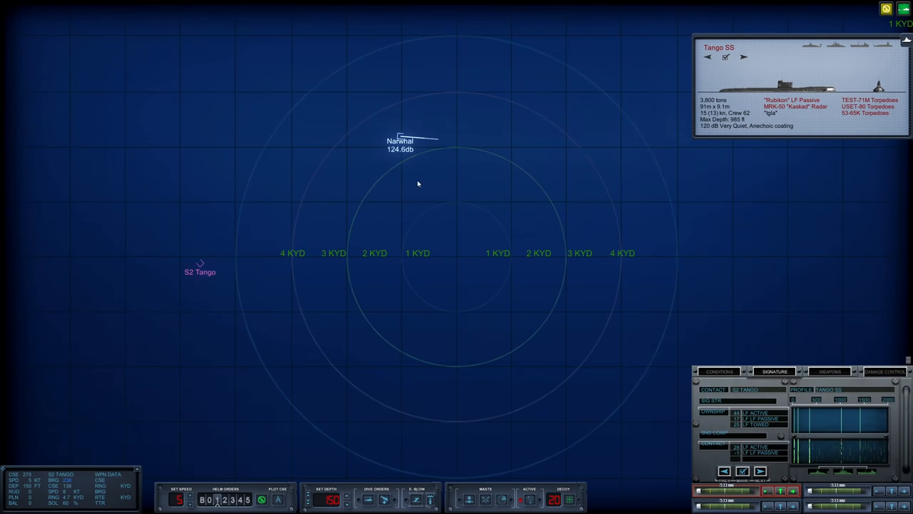
pyautogui.moveTo(203, 262)
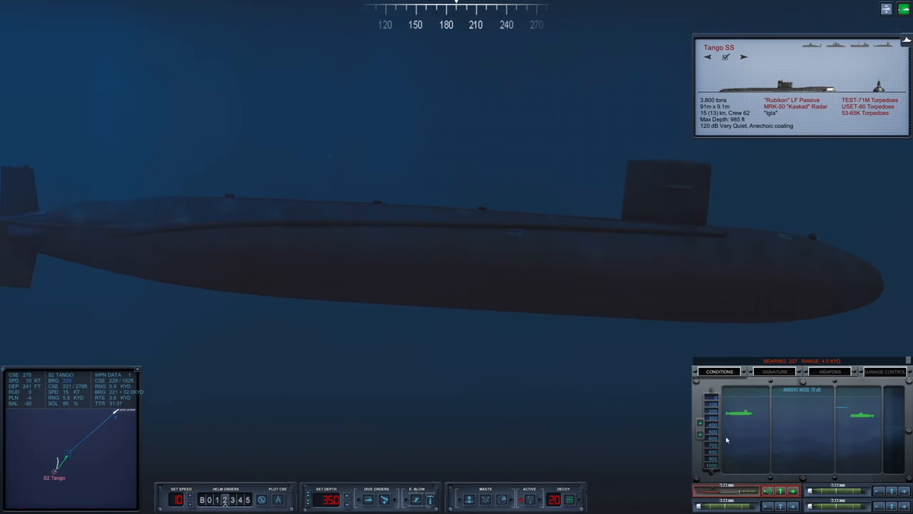
# Step: Open the Weapons tab for wire control, then the Conditions tab, while diving to 400 ft at 20 knots
pyautogui.click(830, 371)
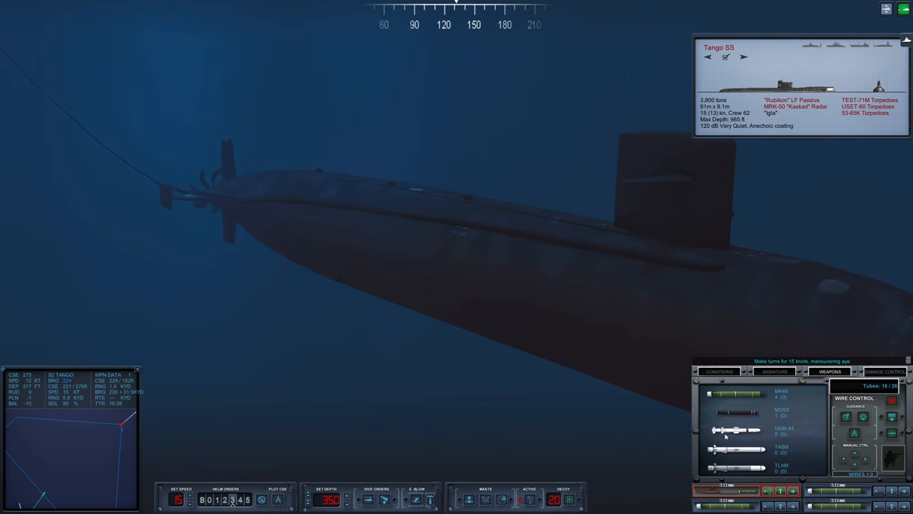
pyautogui.click(719, 371)
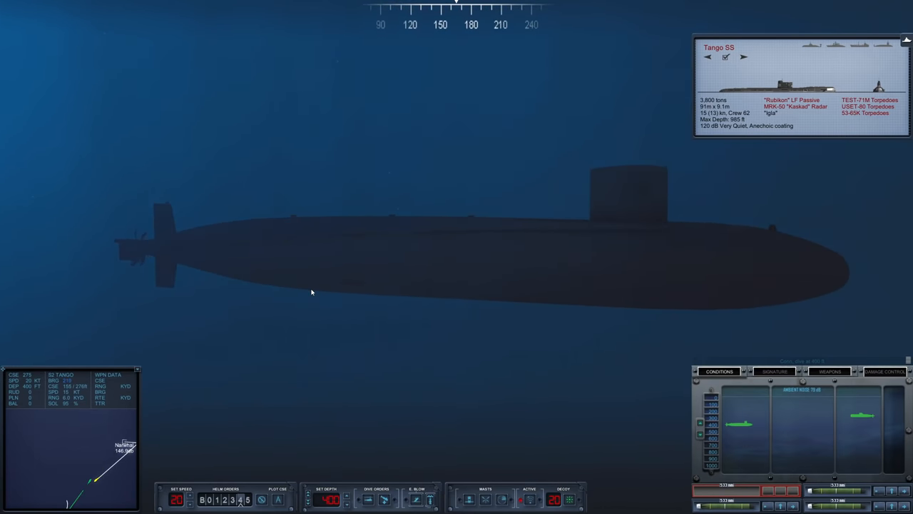
pyautogui.moveTo(424, 365)
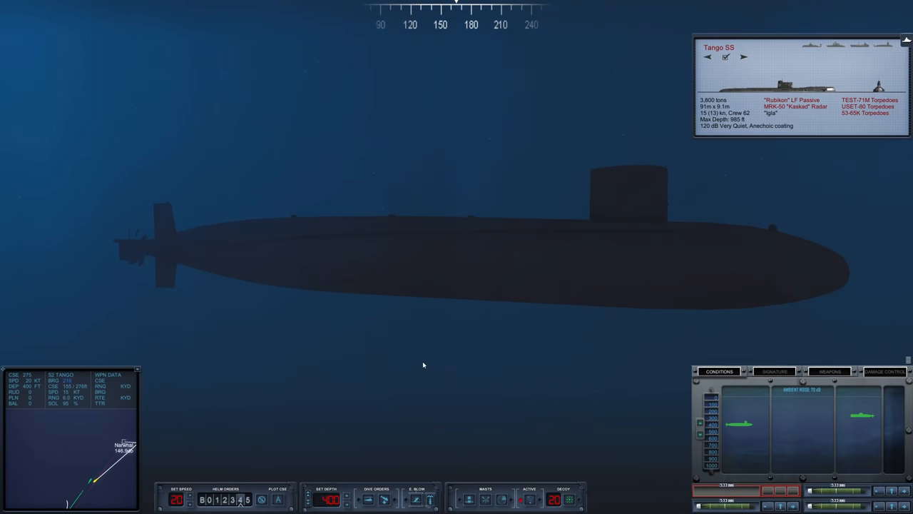
pyautogui.moveTo(371, 376)
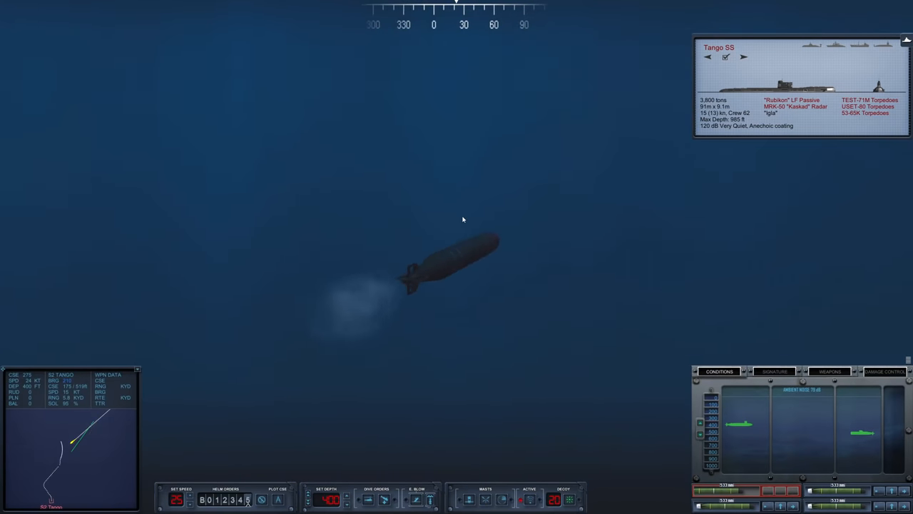
pyautogui.moveTo(379, 397)
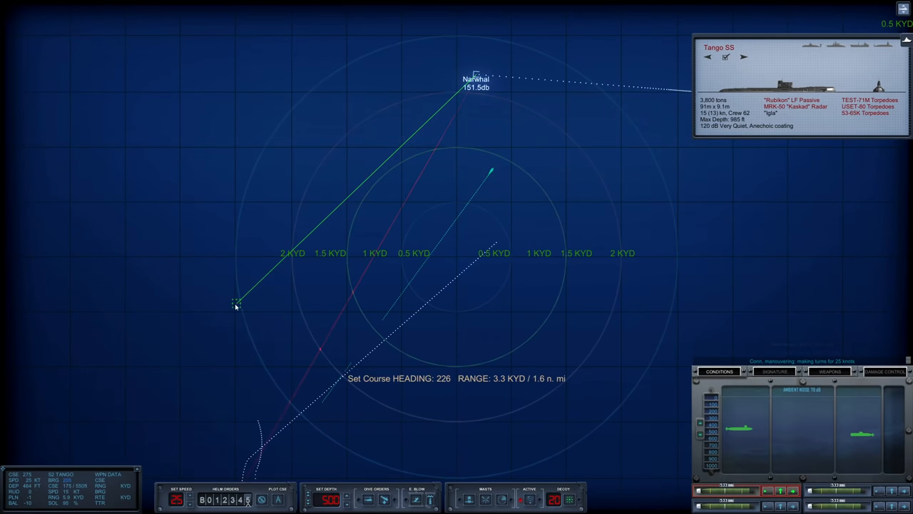
# Step: Plot a new course on the tactical map toward heading 226, range 3.3 KYD
pyautogui.click(236, 302)
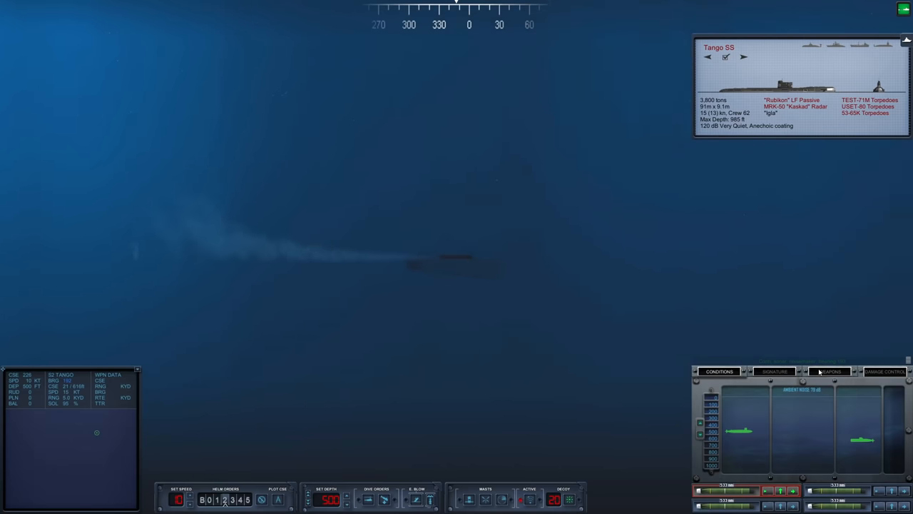
pyautogui.click(830, 372)
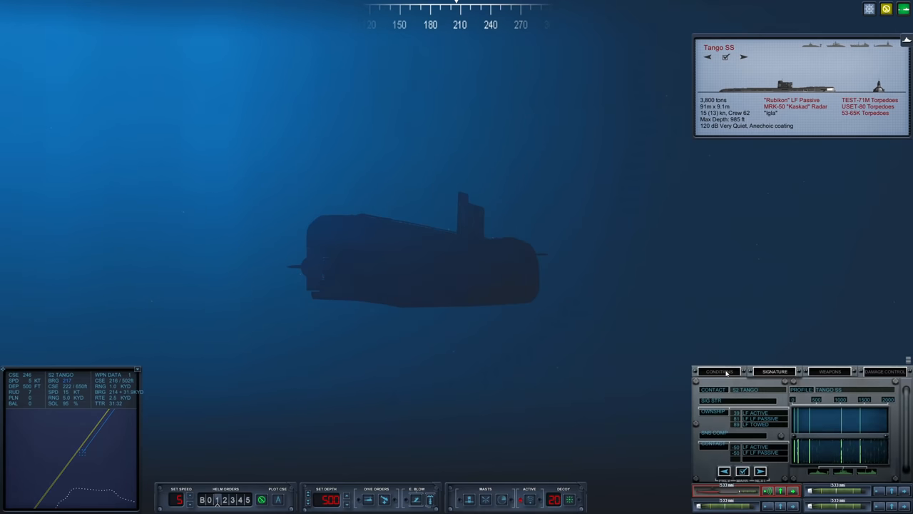
# Step: Switch to the tactical map showing Tango S2 and the guided torpedo track
pyautogui.click(719, 372)
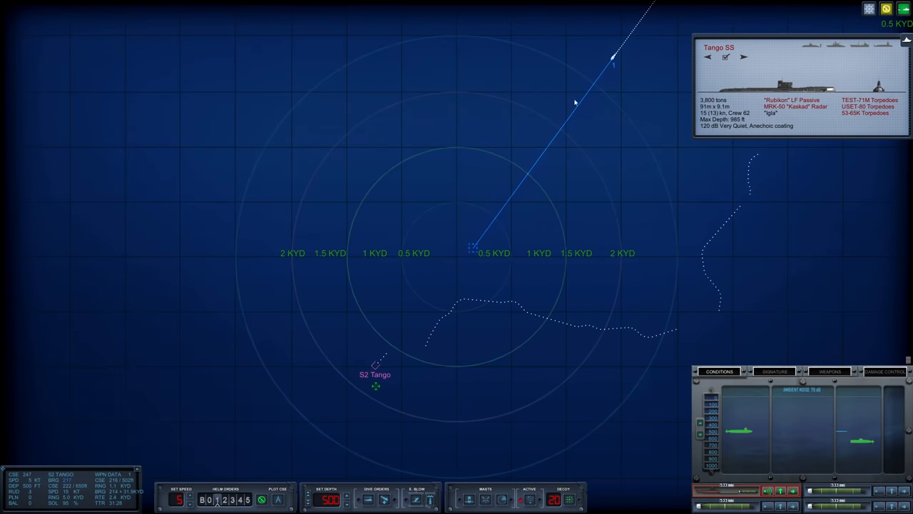
# Step: Return to the external camera with the Weapons tab open for wire control
pyautogui.click(830, 371)
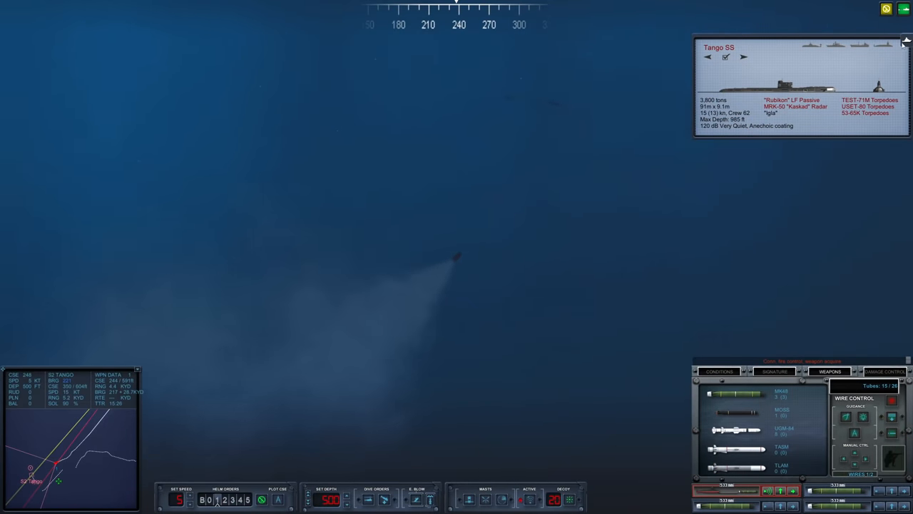
pyautogui.click(906, 41)
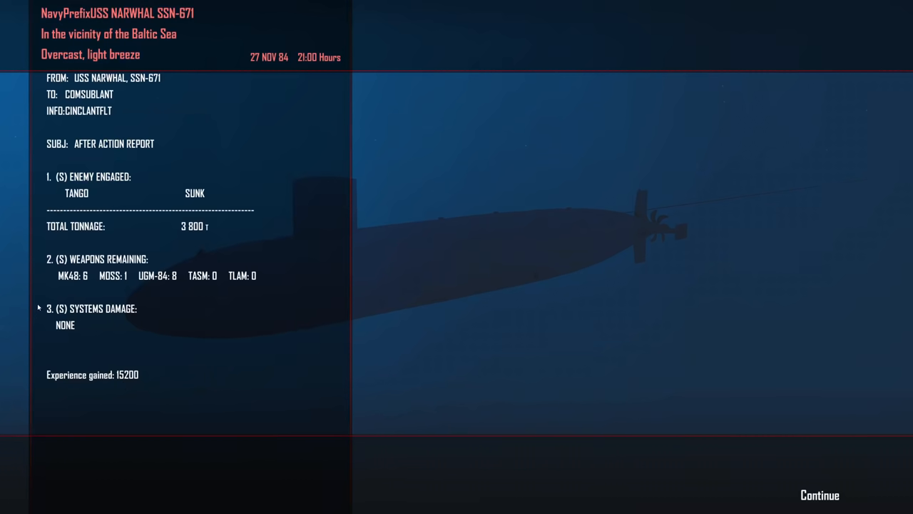
pyautogui.moveTo(264, 326)
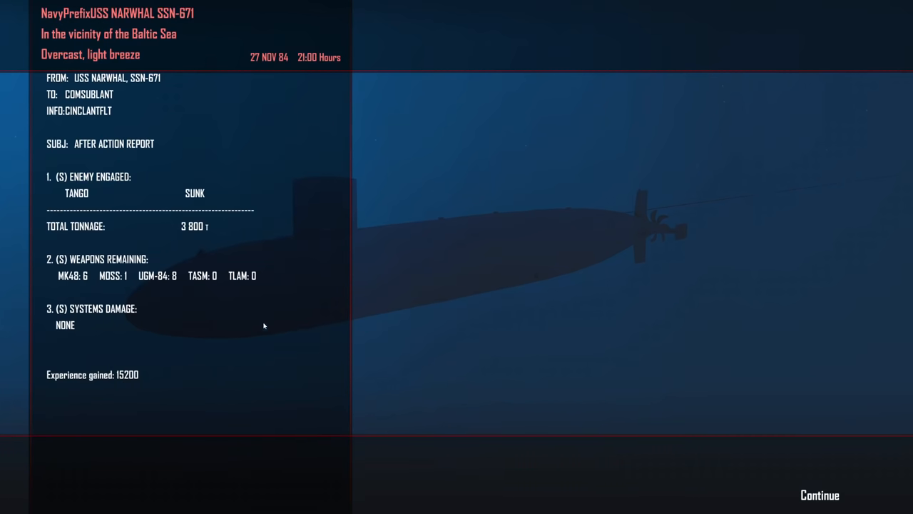
# Step: Continue past the After Action Report to the COMSUBLANT mission update
pyautogui.click(819, 495)
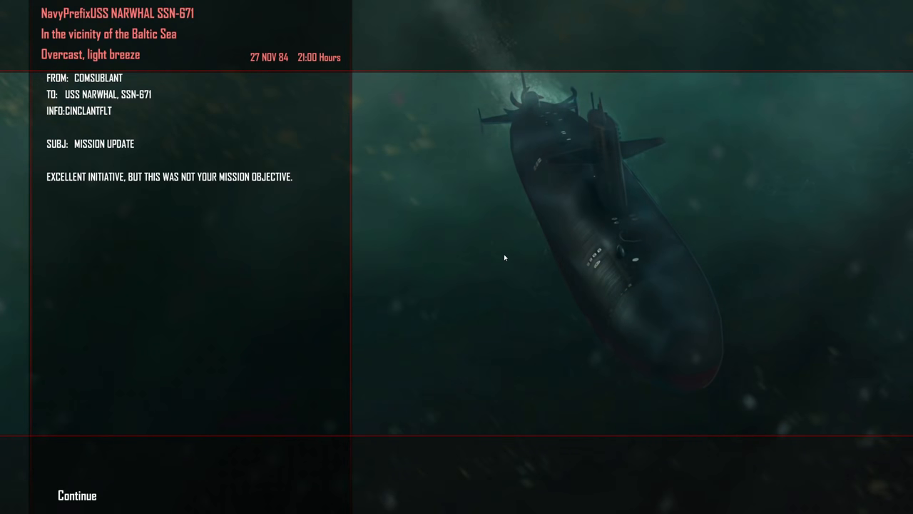
pyautogui.moveTo(77, 503)
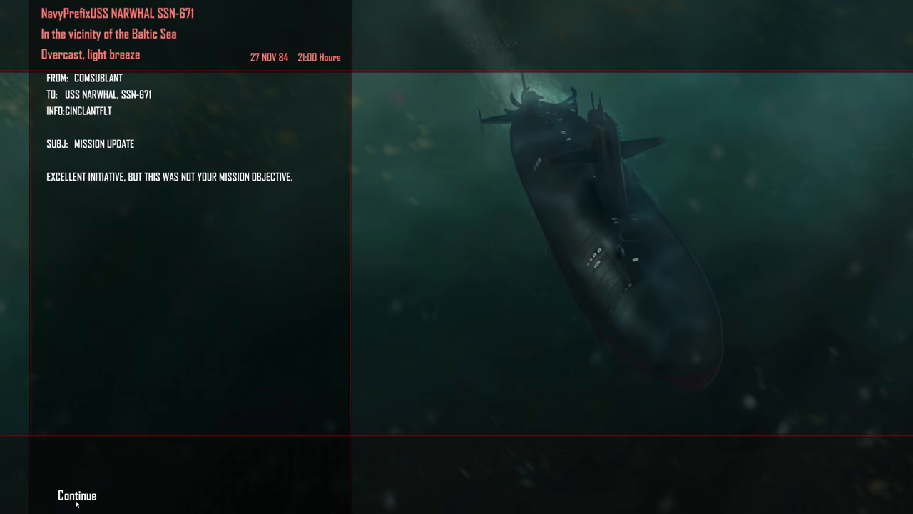
# Step: Dismiss the mission update, select a torpedo tube, and man battlestations near Torshavn
pyautogui.click(77, 494)
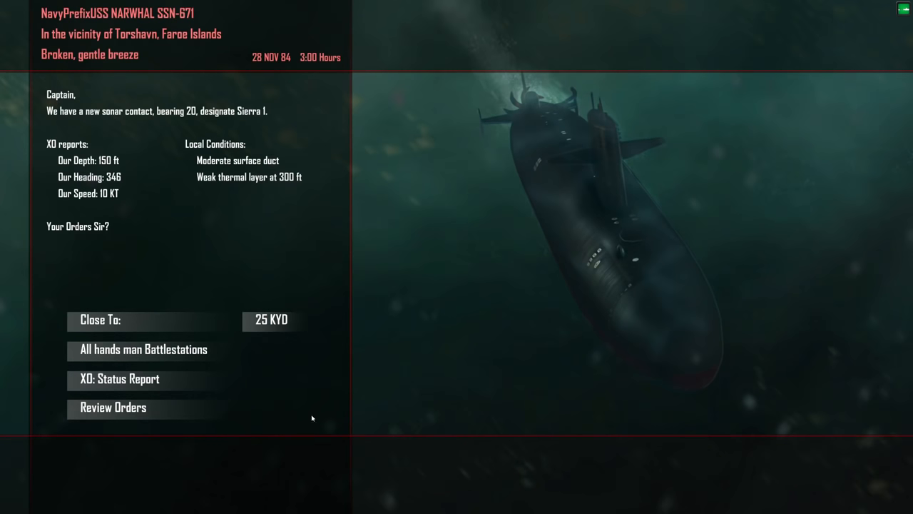
pyautogui.moveTo(307, 413)
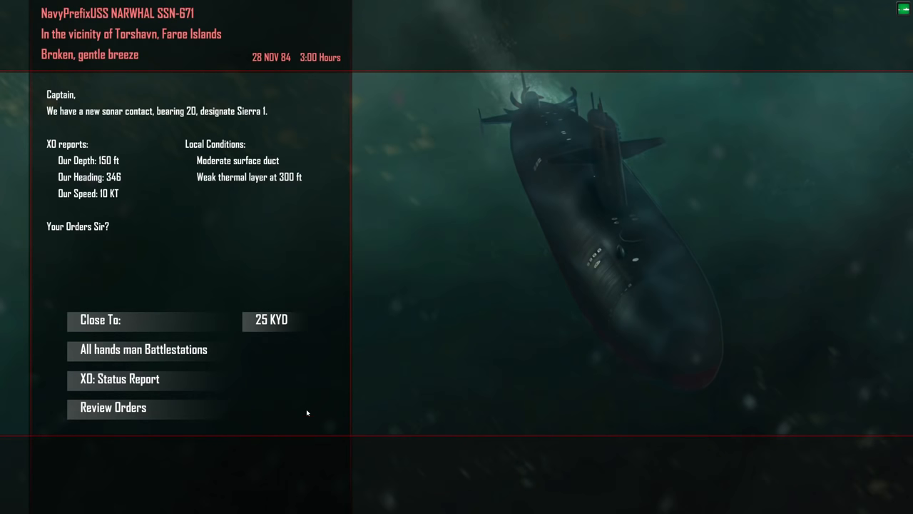
pyautogui.moveTo(283, 390)
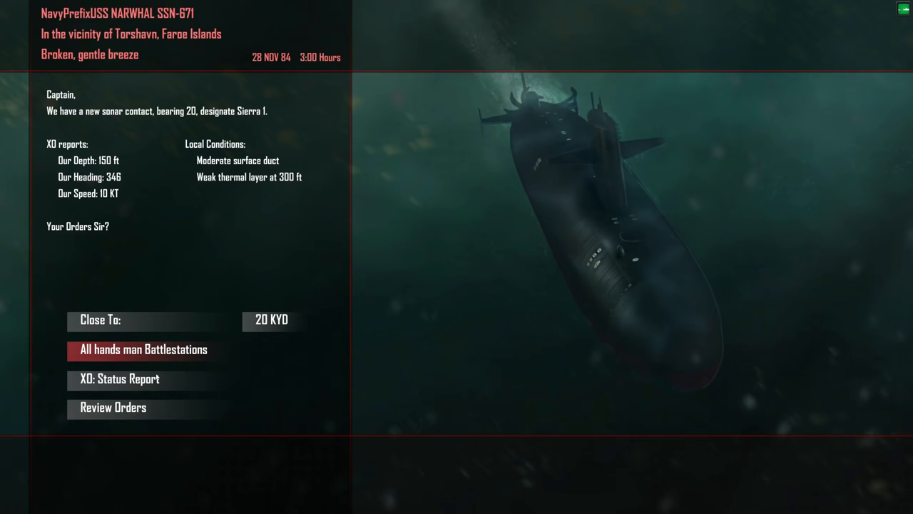
pyautogui.click(143, 349)
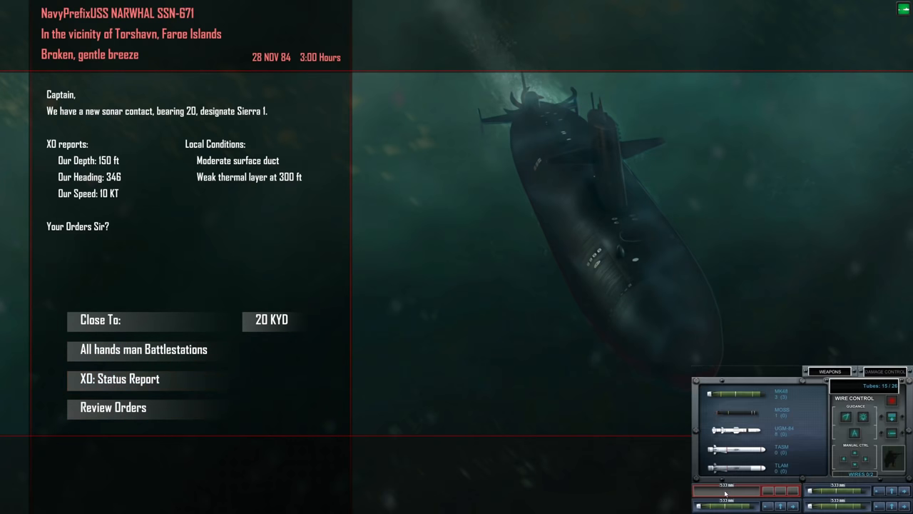
pyautogui.moveTo(81, 297)
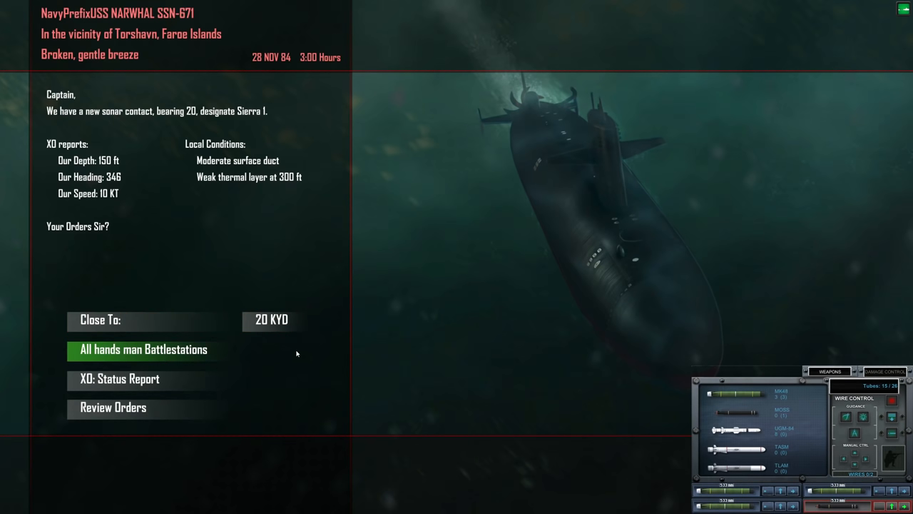
pyautogui.click(143, 349)
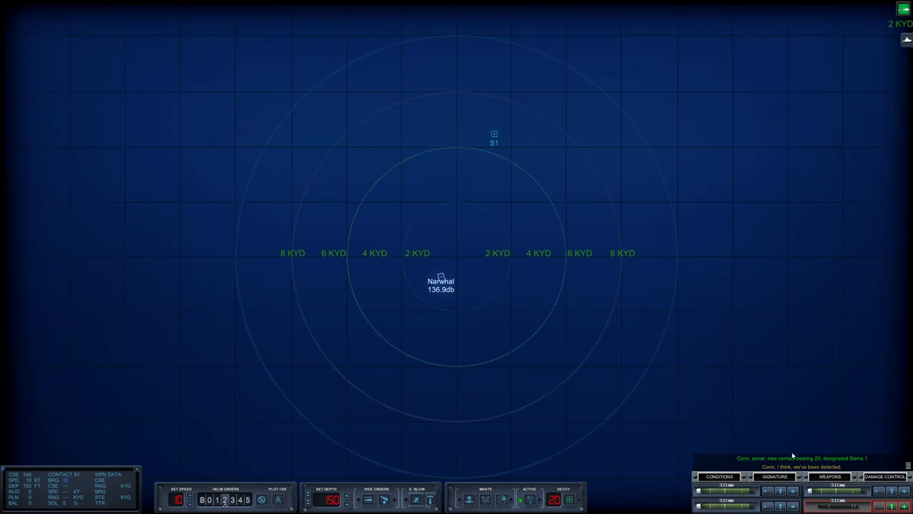
# Step: Check Damage Control, S1's Signature and the Conditions tab while slowing to 5 knots
pyautogui.click(885, 371)
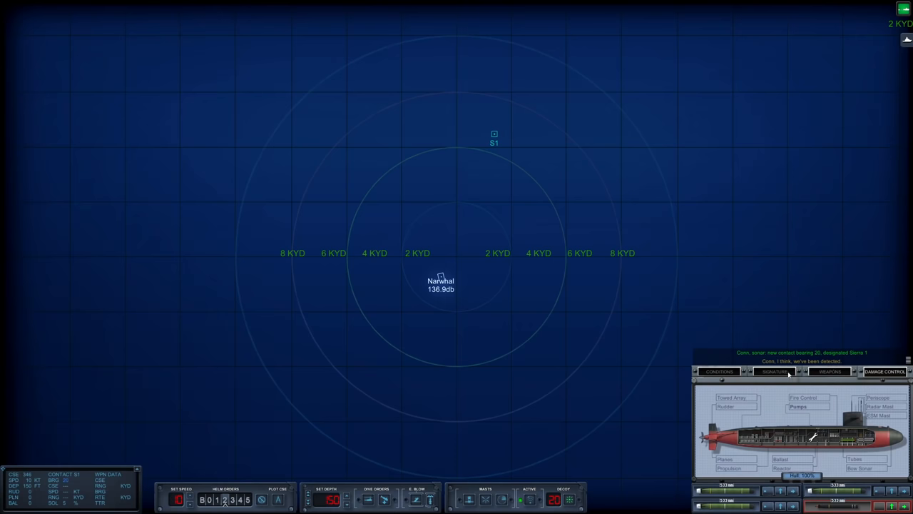
pyautogui.click(774, 371)
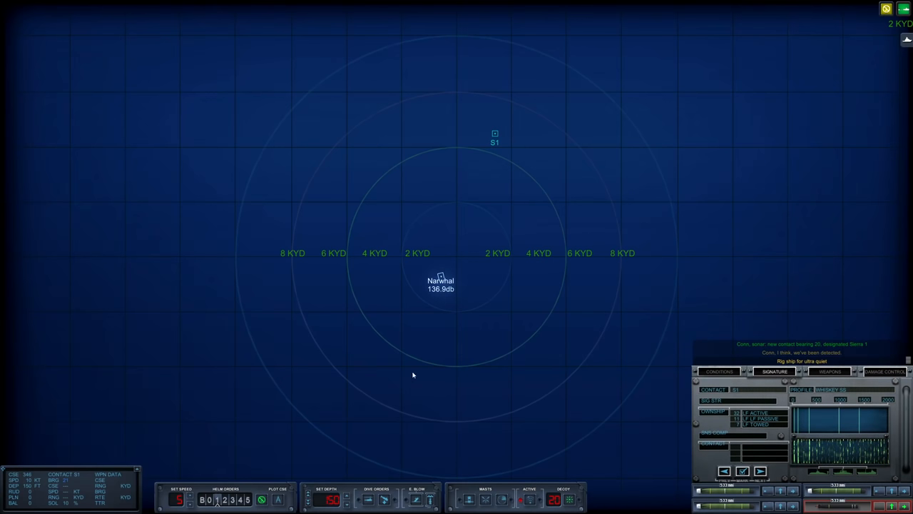
pyautogui.click(720, 371)
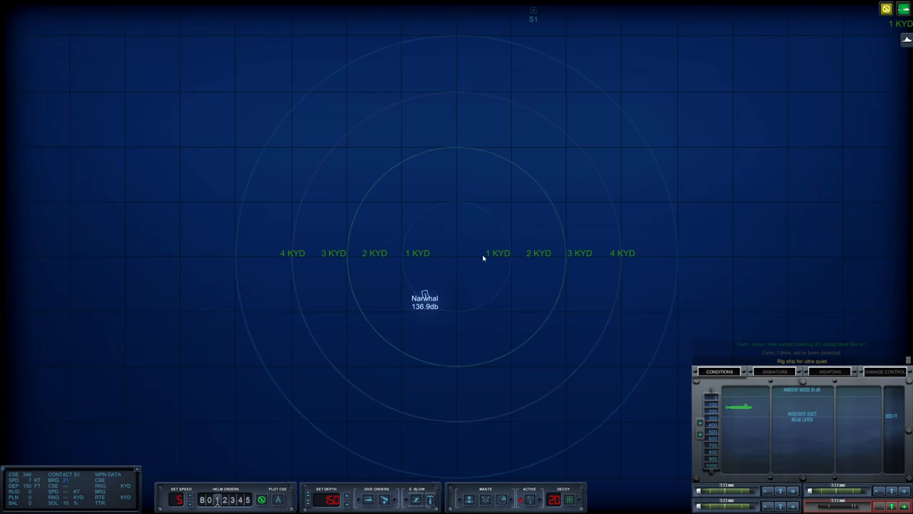
pyautogui.click(774, 371)
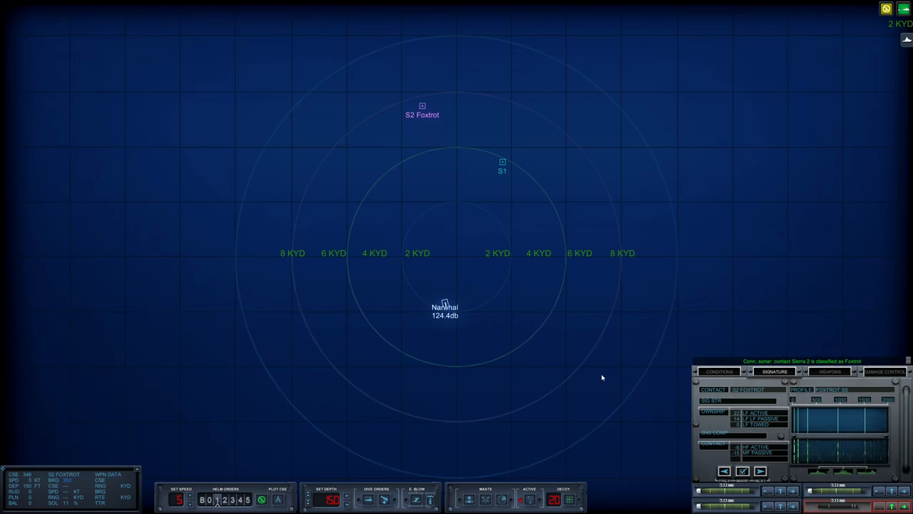
pyautogui.moveTo(503, 164)
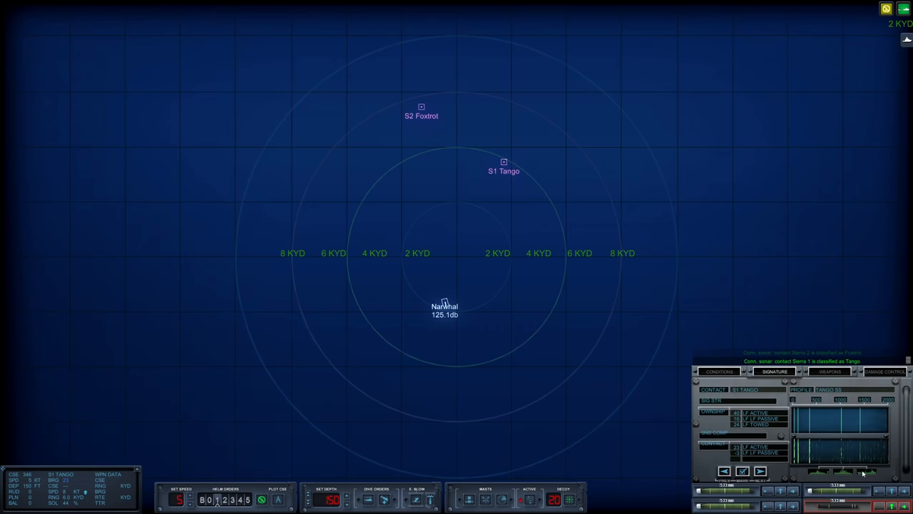
# Step: Review conditions and signature, select contact S1 Tango, and show the weapons loadout
pyautogui.click(719, 371)
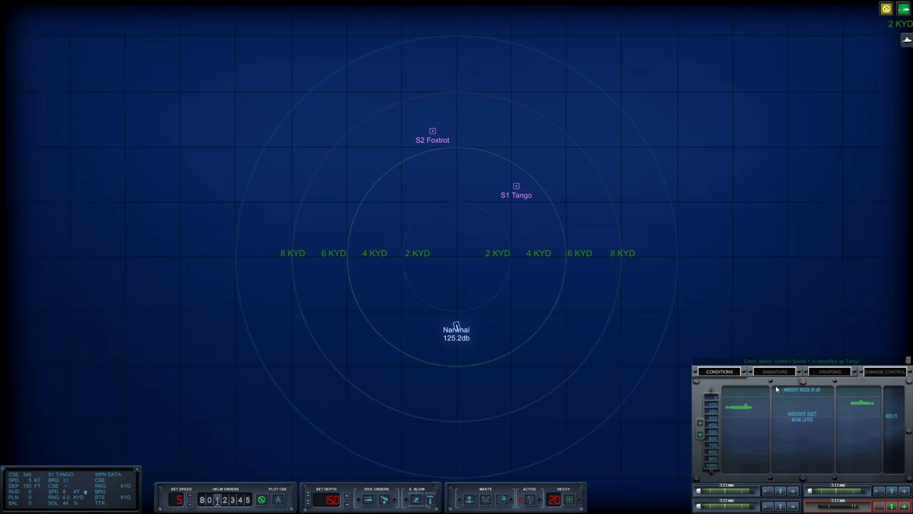
pyautogui.click(774, 371)
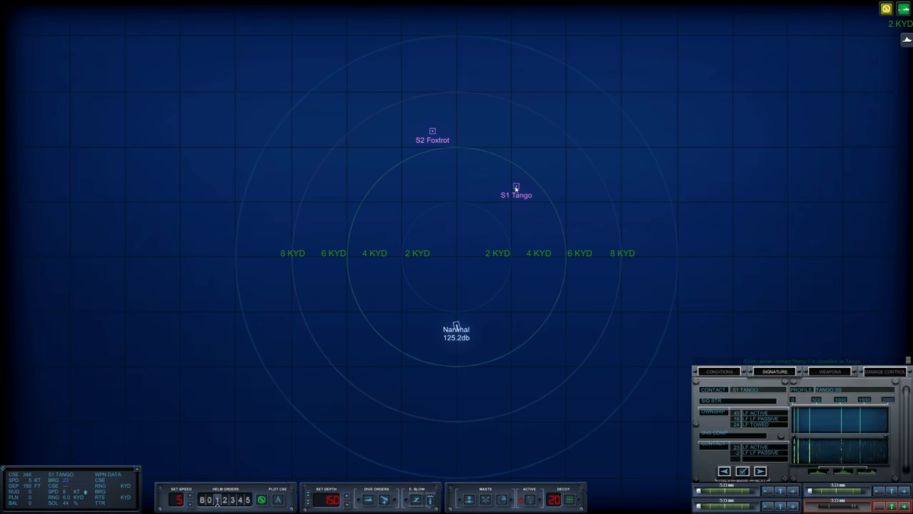
pyautogui.click(432, 131)
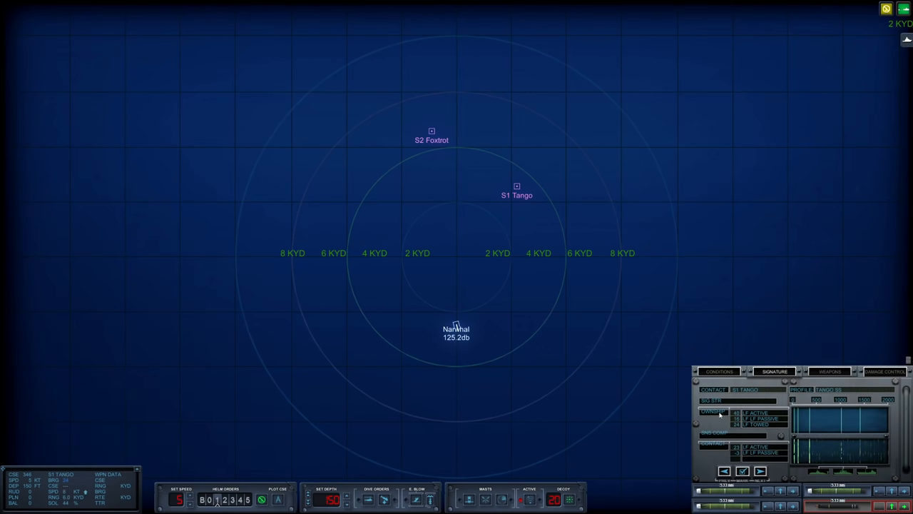
pyautogui.moveTo(446, 393)
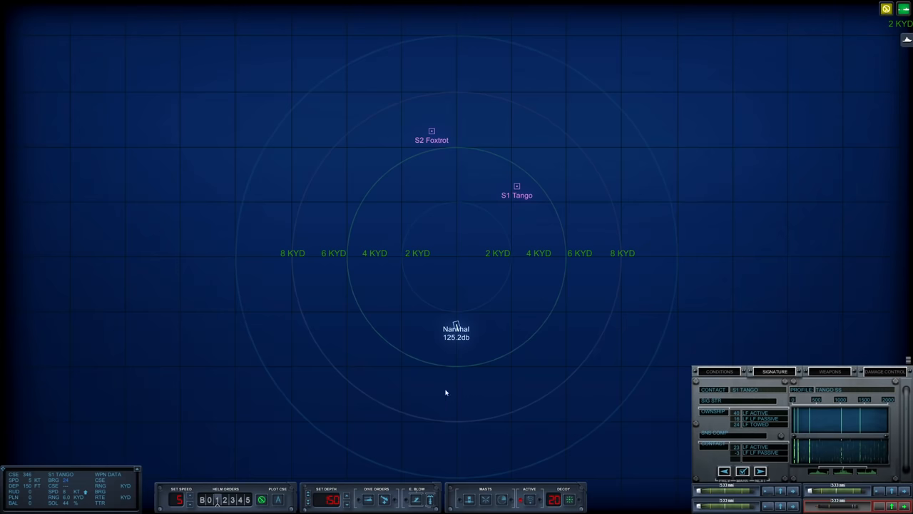
pyautogui.moveTo(569, 371)
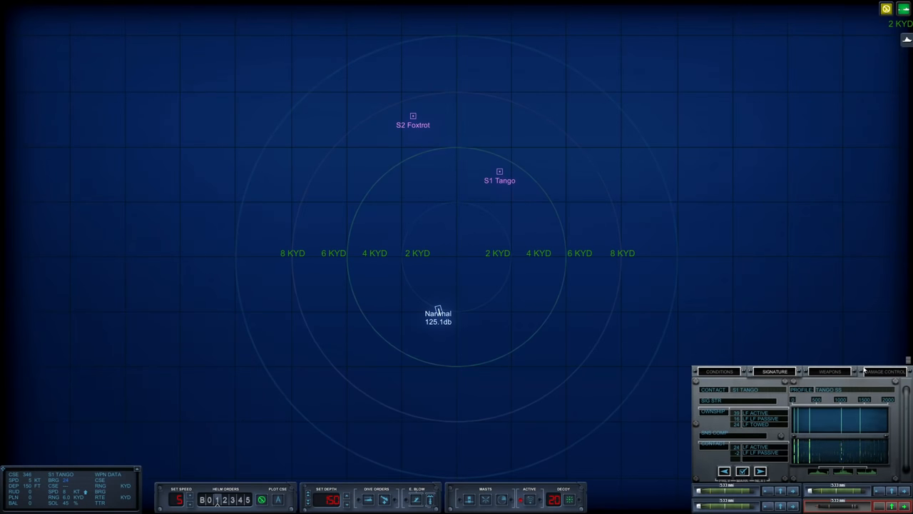
pyautogui.click(829, 371)
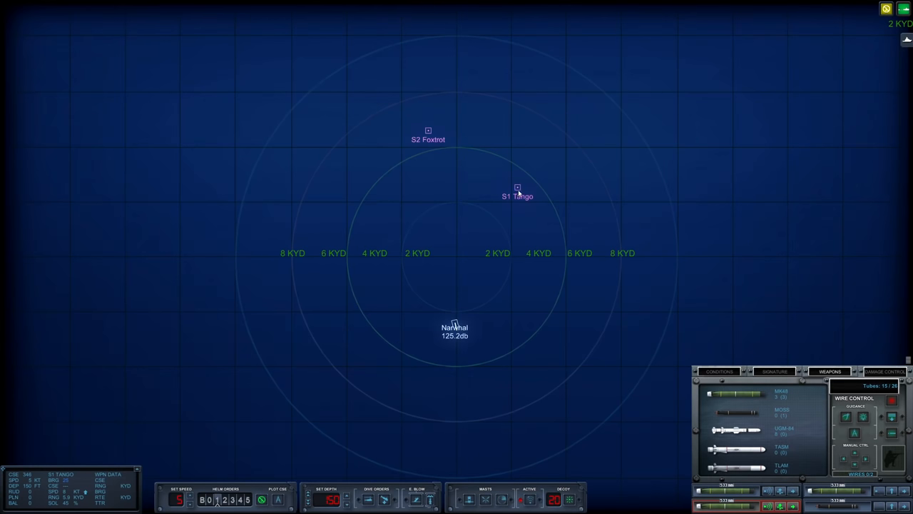
# Step: Show the Conditions readout: moderate duct, weak layer, 300-foot depth
pyautogui.click(718, 371)
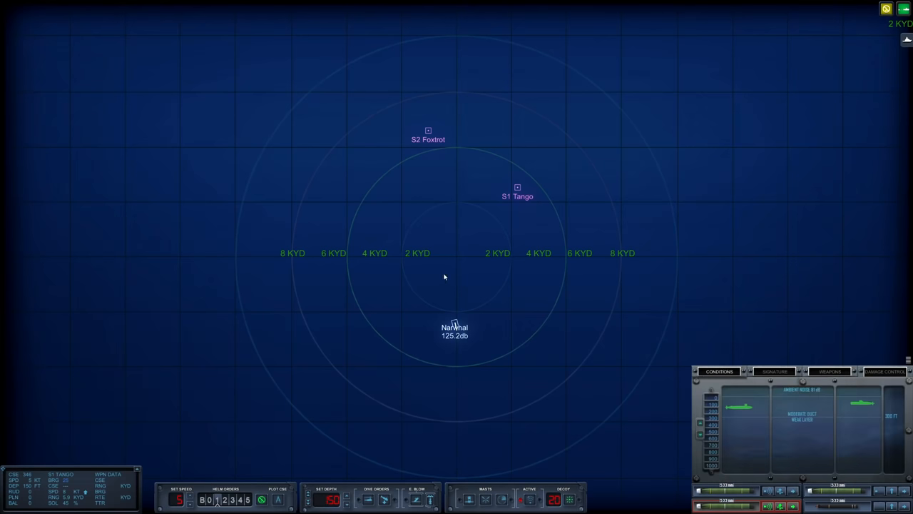
pyautogui.moveTo(508, 182)
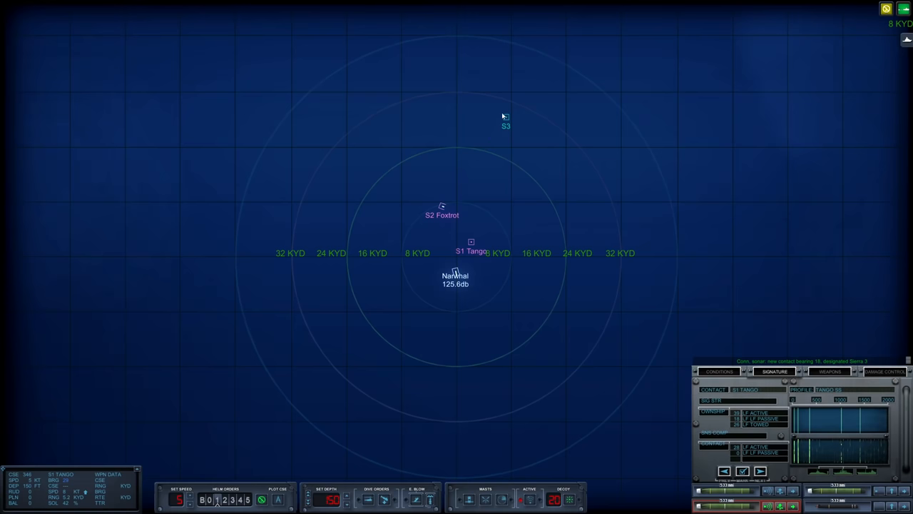
# Step: Select the newly detected contact S3 and review its details as a Foxtrot
pyautogui.click(830, 371)
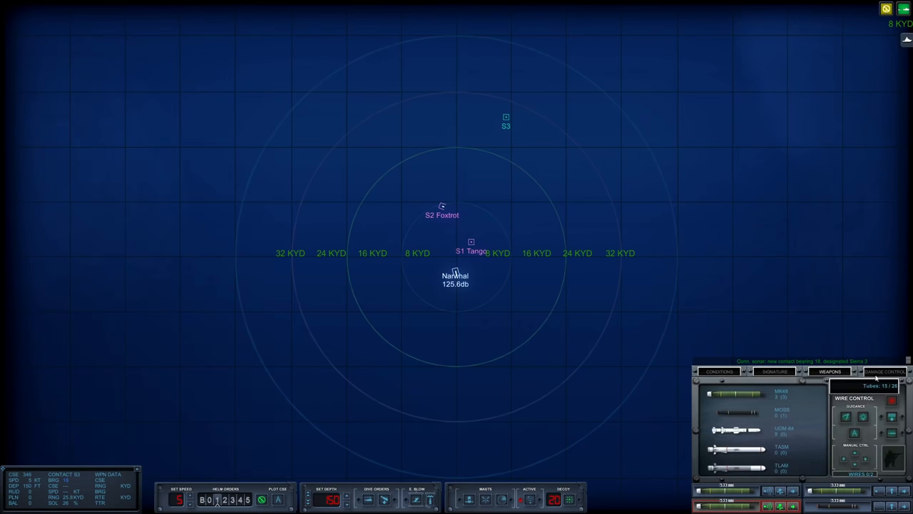
pyautogui.click(774, 371)
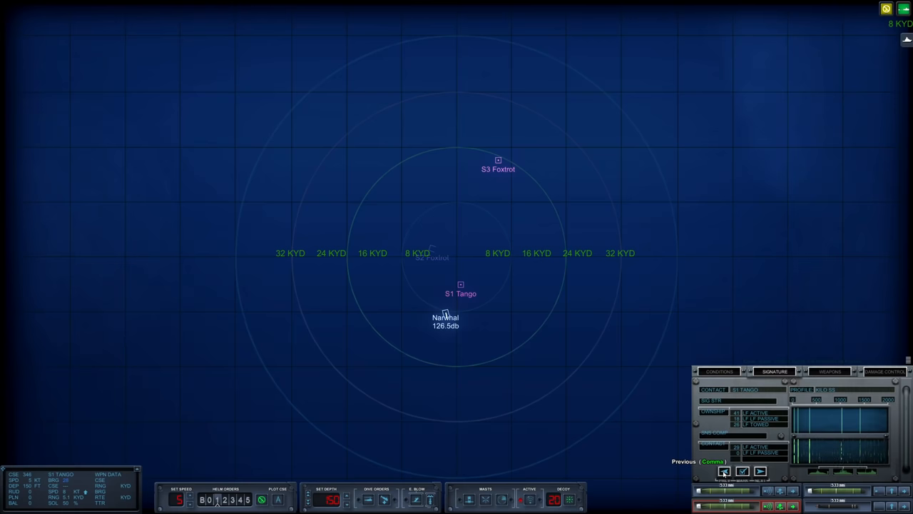
# Step: Step back to the previous sonar contact, S2 Foxtrot
pyautogui.click(760, 471)
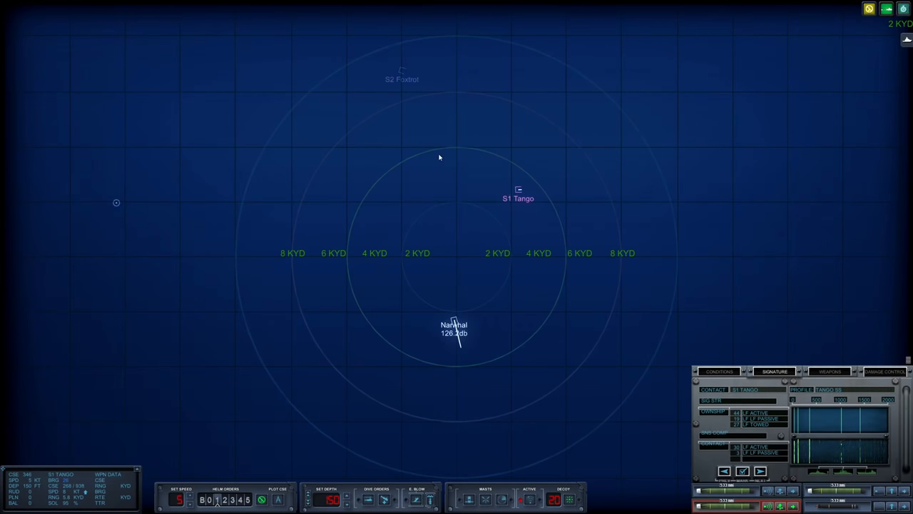
pyautogui.moveTo(391, 414)
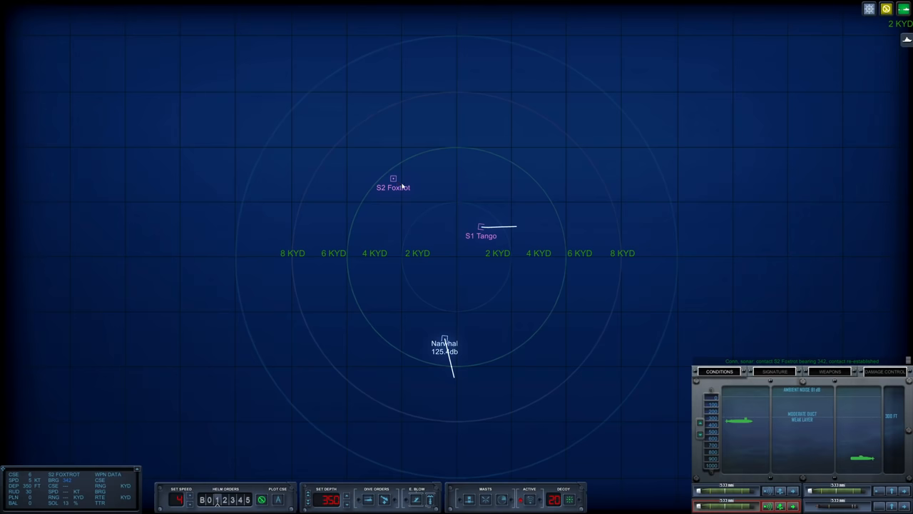
pyautogui.moveTo(546, 325)
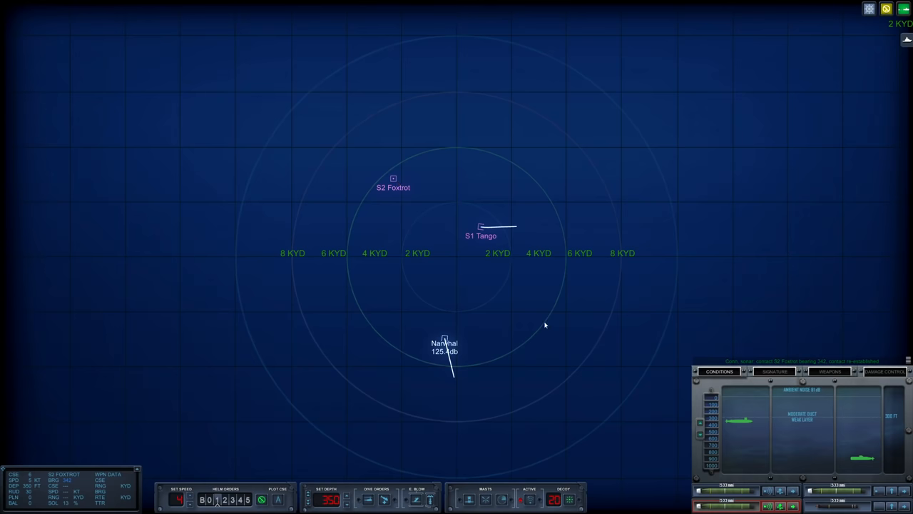
# Step: Review S2 Foxtrot's sonar signature and the water conditions, then return to signature
pyautogui.click(774, 371)
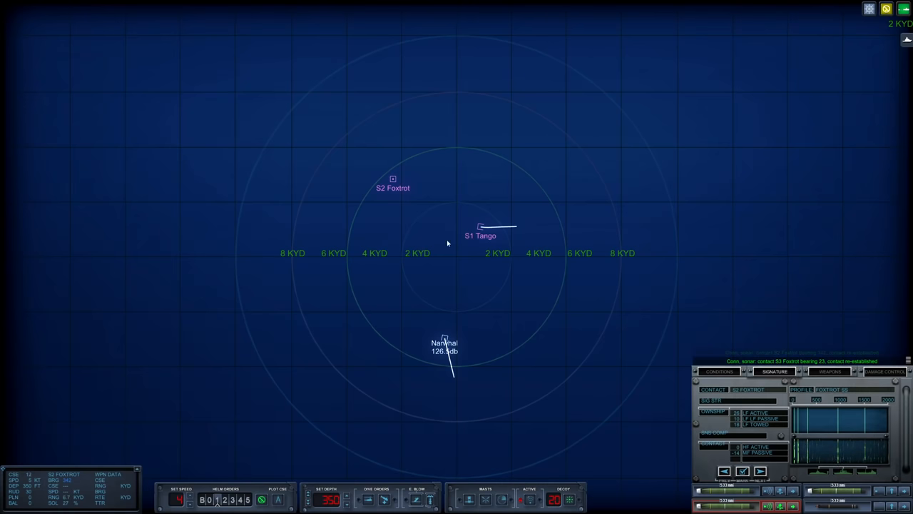
pyautogui.click(719, 371)
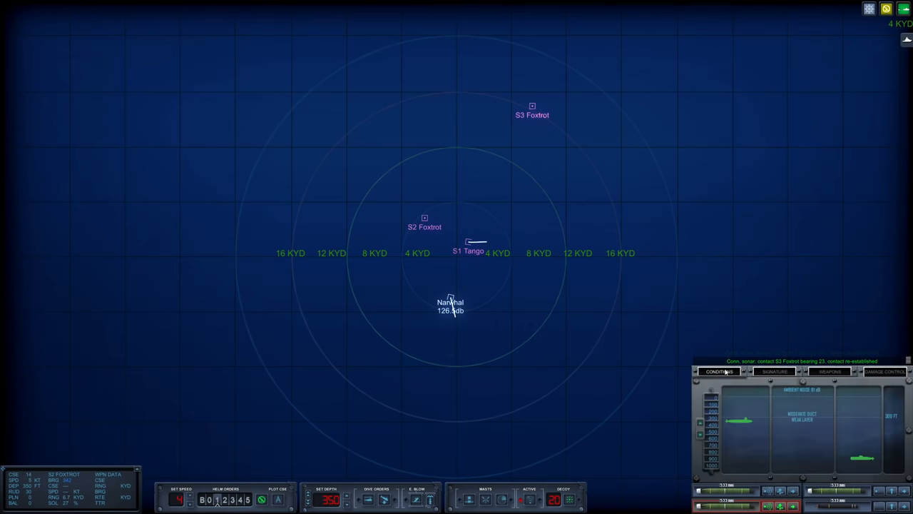
pyautogui.click(774, 371)
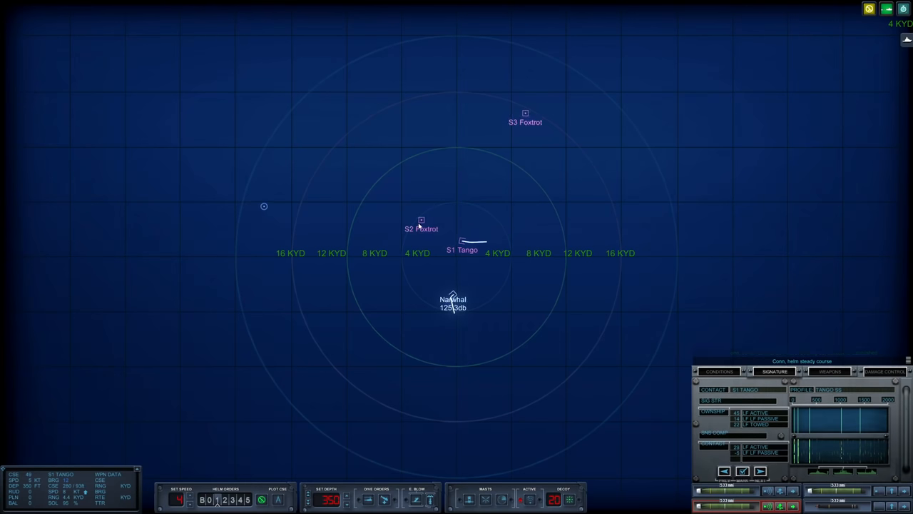
# Step: Adjust the tactical map so all three contacts are plotted
pyautogui.click(421, 225)
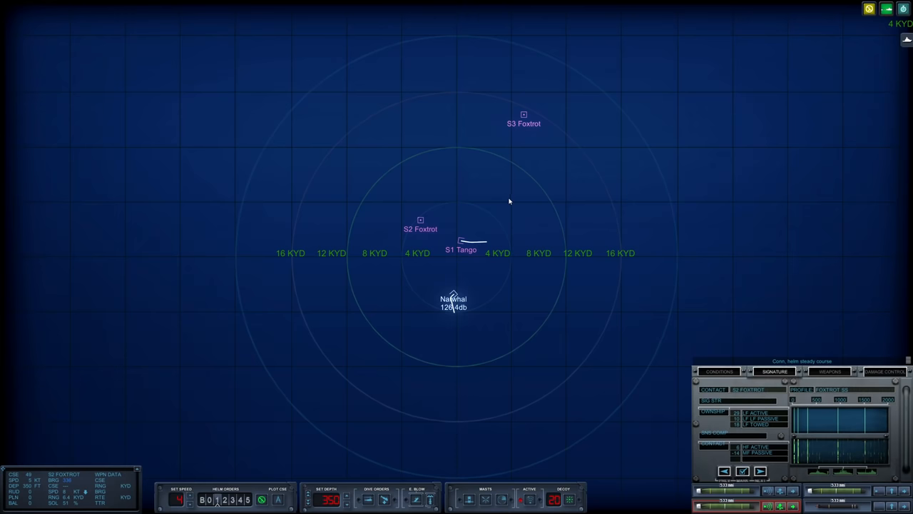
pyautogui.moveTo(470, 260)
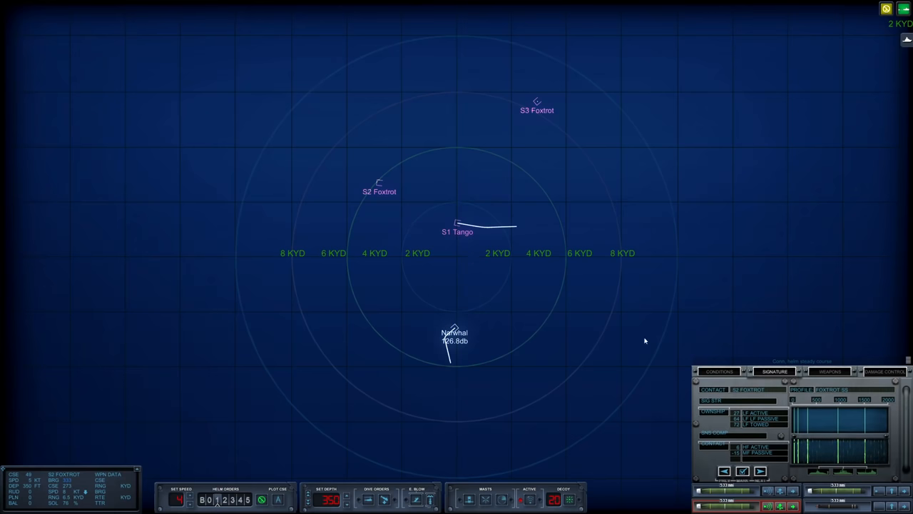
pyautogui.moveTo(378, 184)
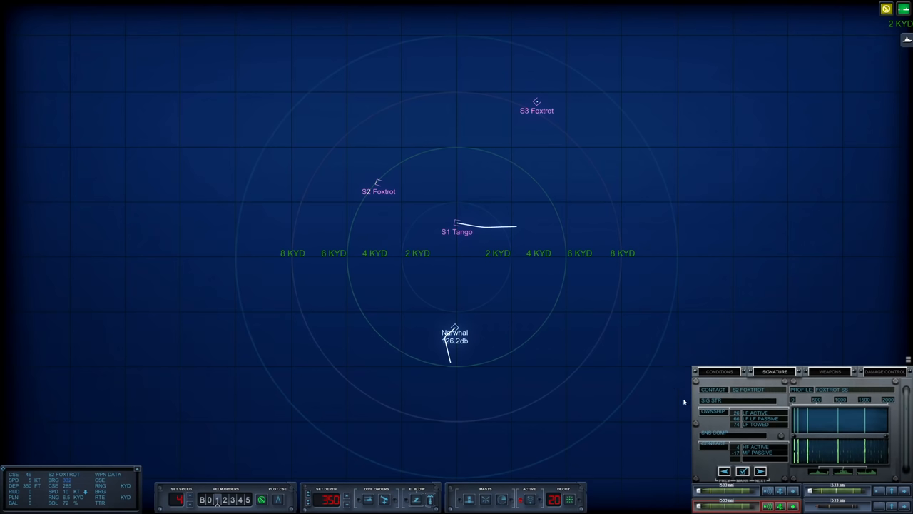
pyautogui.moveTo(495, 333)
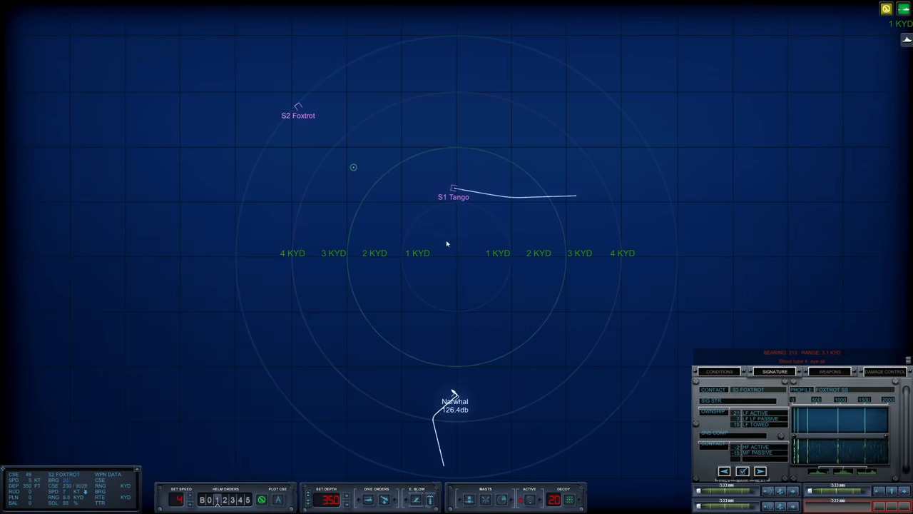
# Step: Check the thermal layer, order 250 feet, and redisplay S2 Foxtrot's signature
pyautogui.click(719, 371)
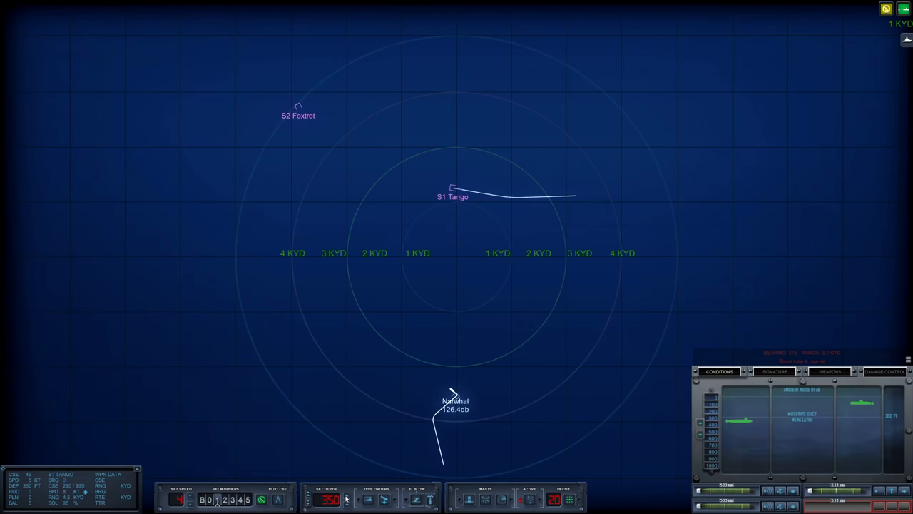
pyautogui.click(774, 371)
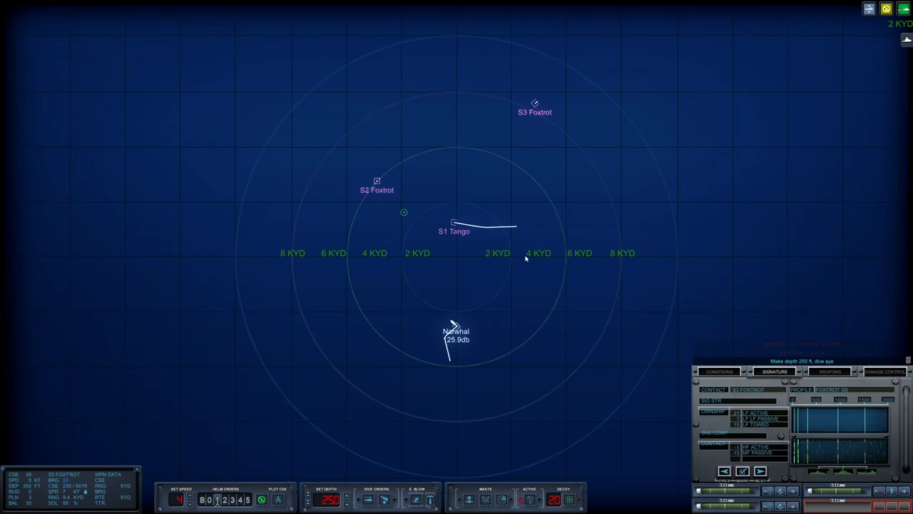
pyautogui.click(718, 371)
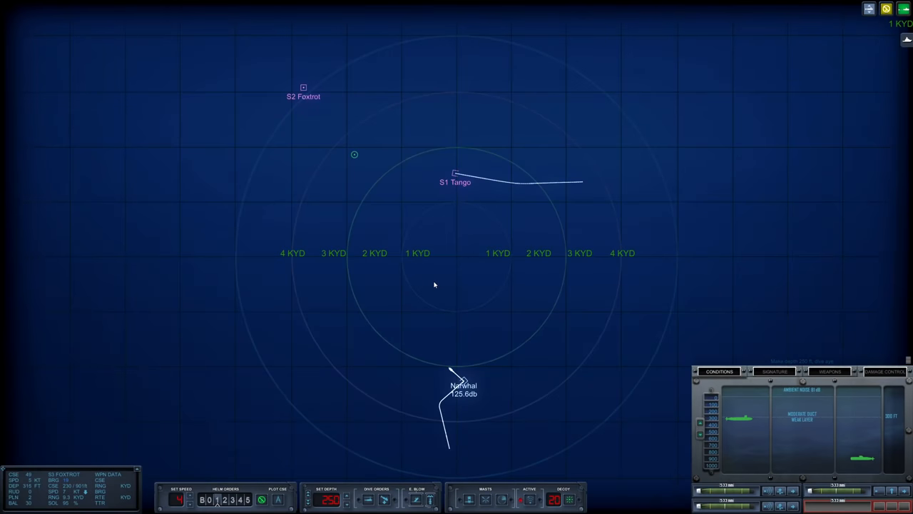
pyautogui.click(774, 371)
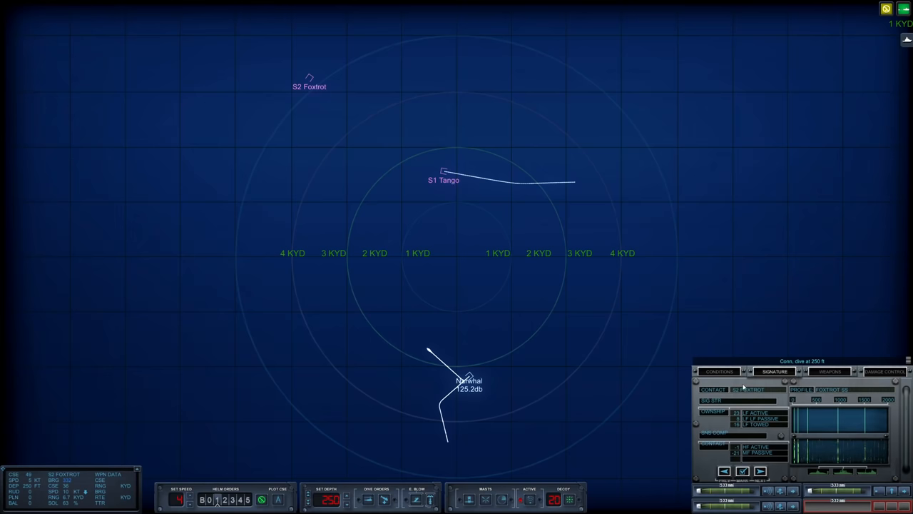
# Step: Check the water conditions, then display S1 Tango's sonar signature
pyautogui.click(718, 371)
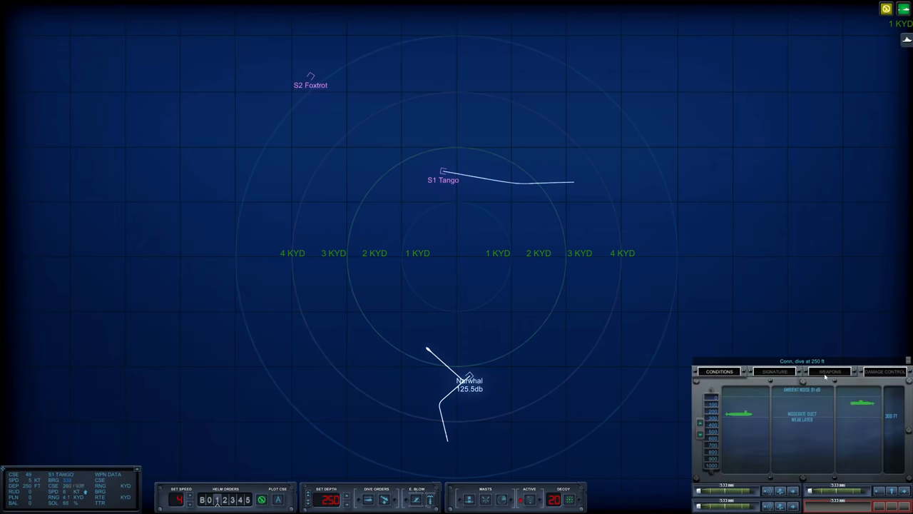
pyautogui.click(774, 371)
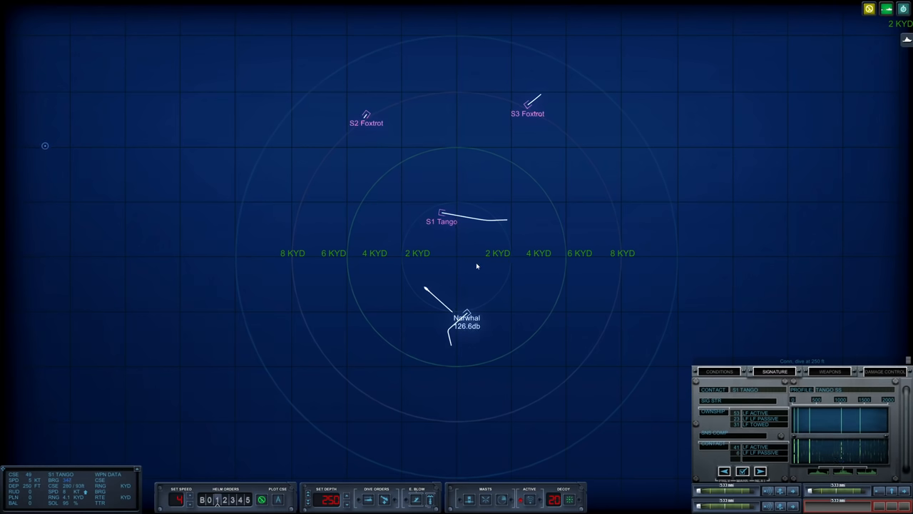
pyautogui.moveTo(451, 284)
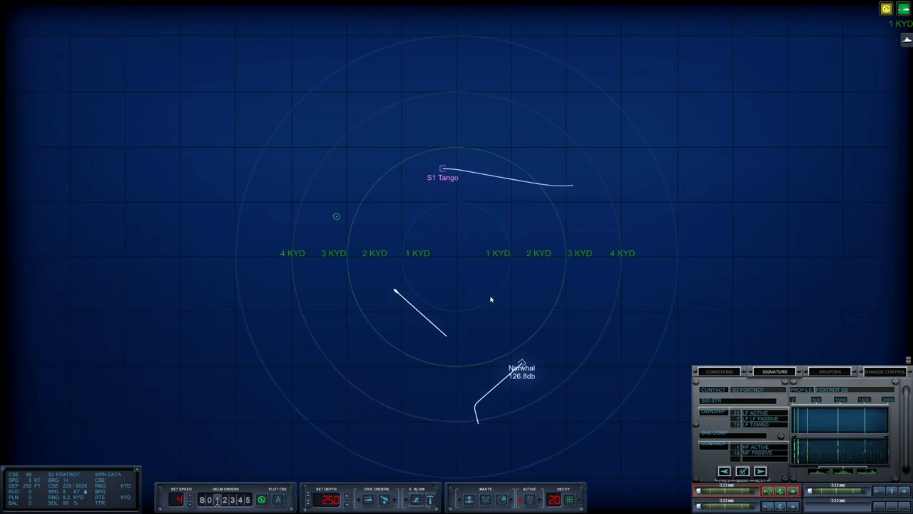
pyautogui.moveTo(561, 324)
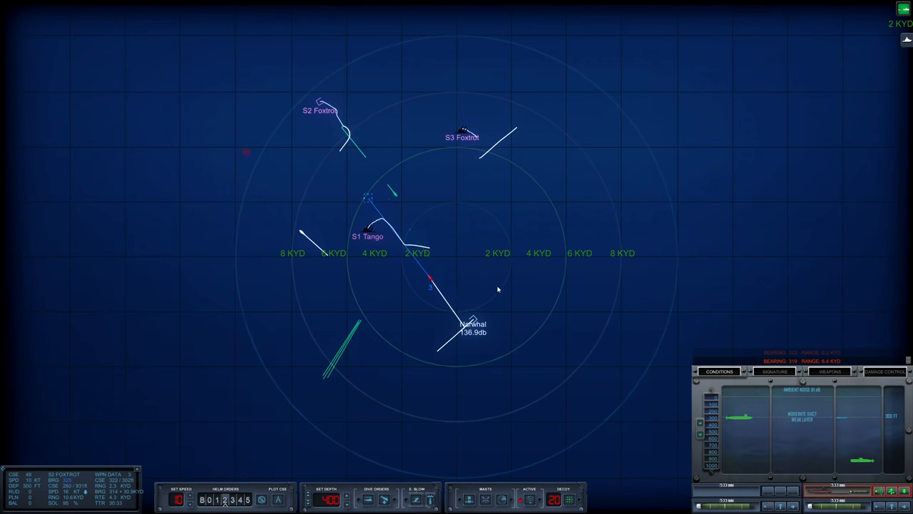
# Step: Show the Weapons panel with the wire-guidance readout
pyautogui.click(829, 371)
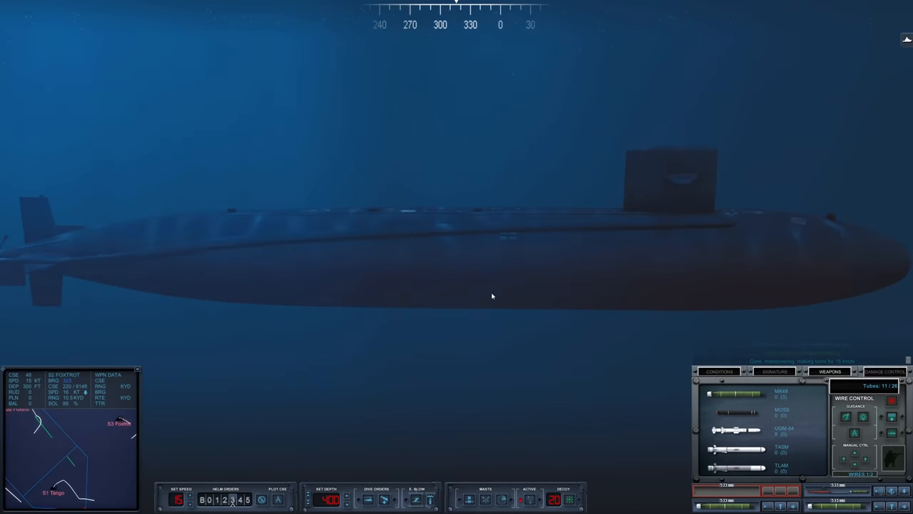
# Step: Bring up the sonar layer conditions and change Narwhal's ordered depth
pyautogui.click(719, 371)
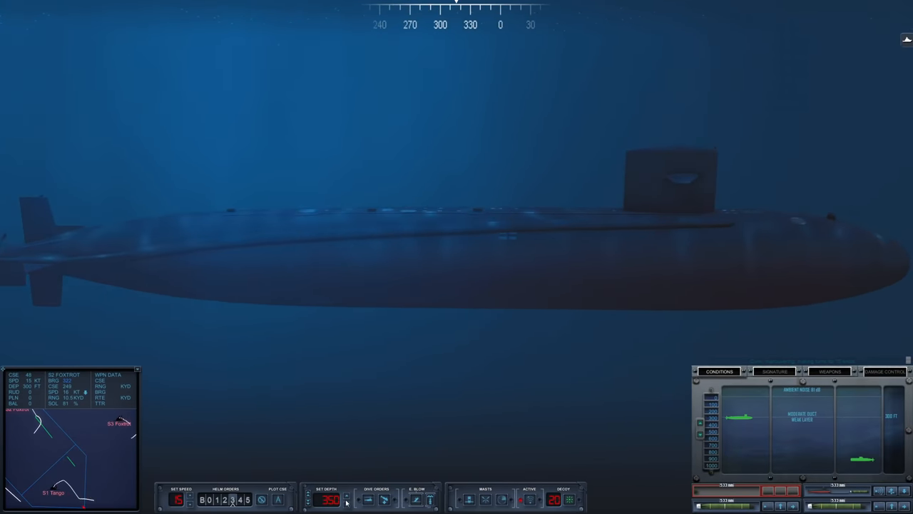
pyautogui.click(346, 496)
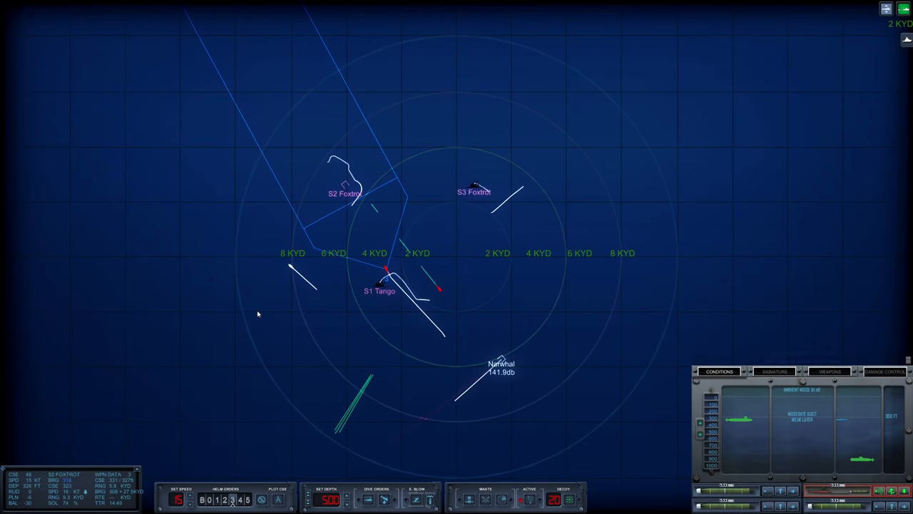
pyautogui.moveTo(404, 286)
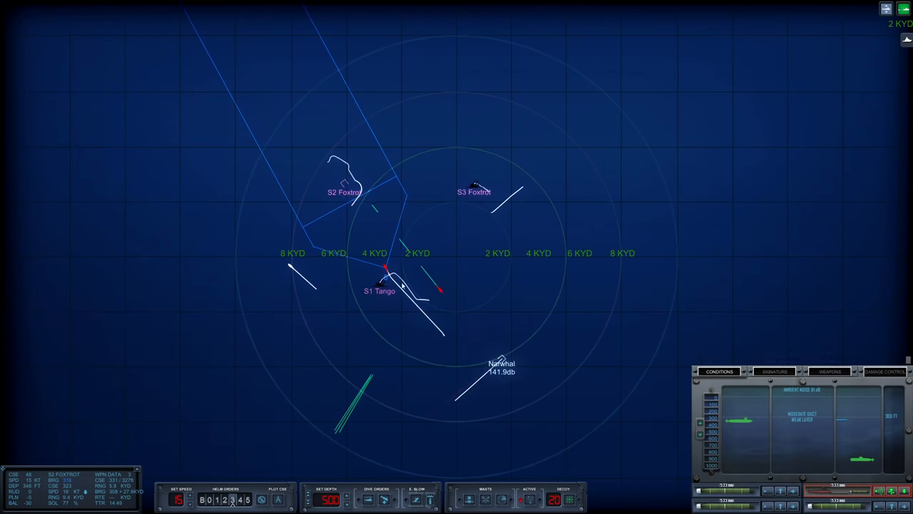
# Step: Scroll the view to follow the enemy contacts and torpedo tracks
pyautogui.scroll(3)
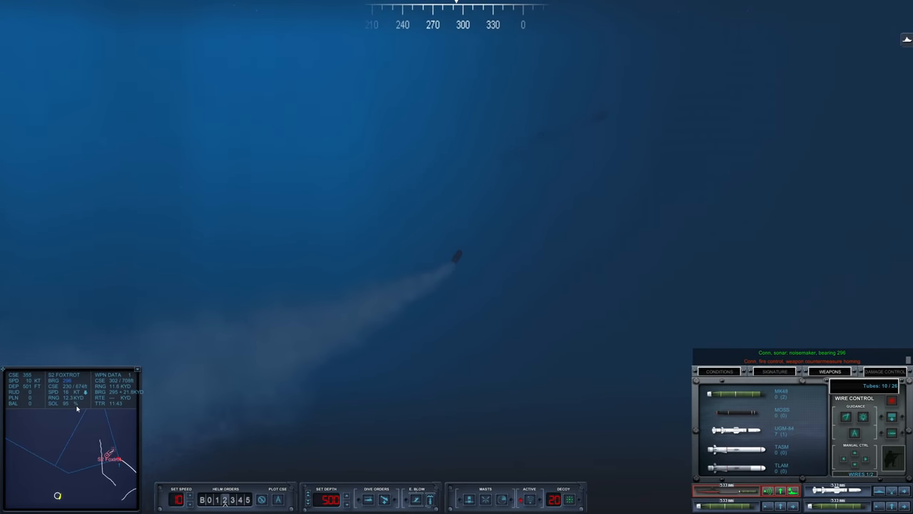
# Step: Switch the contact panel to the Conditions display
pyautogui.click(718, 371)
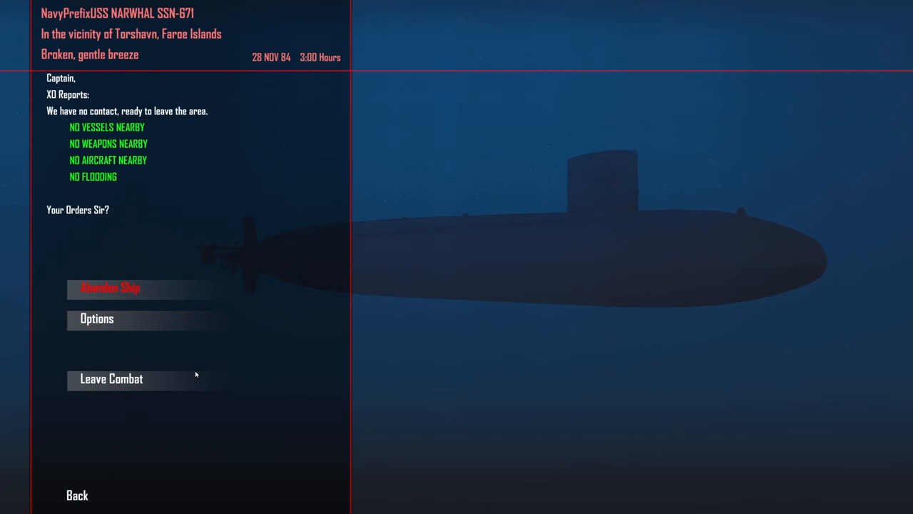
# Step: Leave combat and continue past the After Action Report and Mission Update to the achievements
pyautogui.click(111, 379)
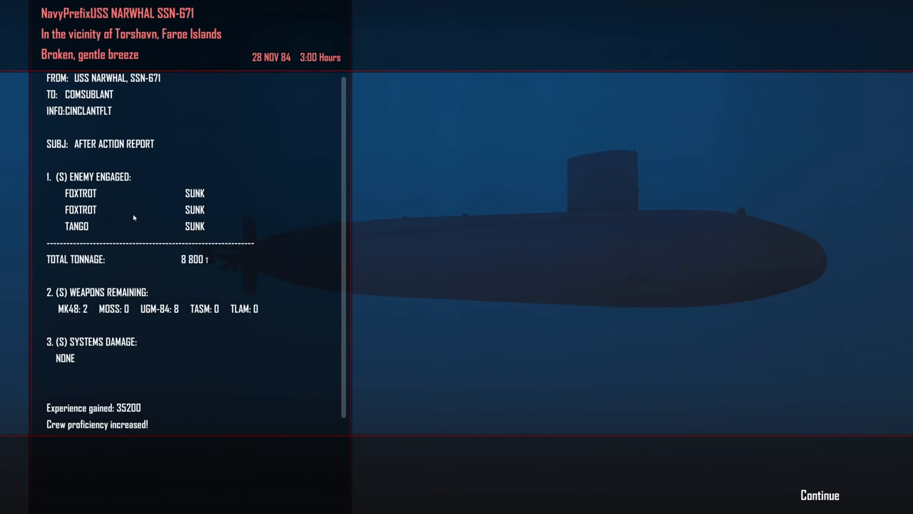
pyautogui.moveTo(103, 288)
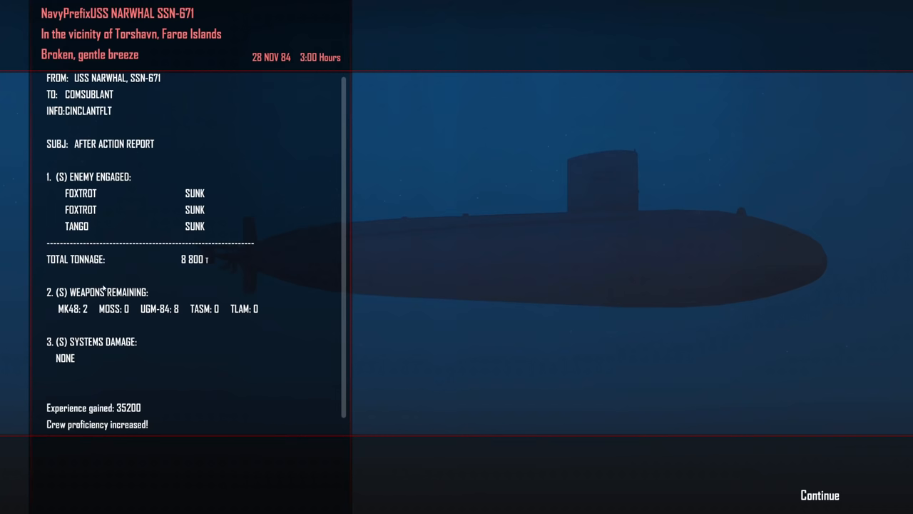
pyautogui.moveTo(574, 390)
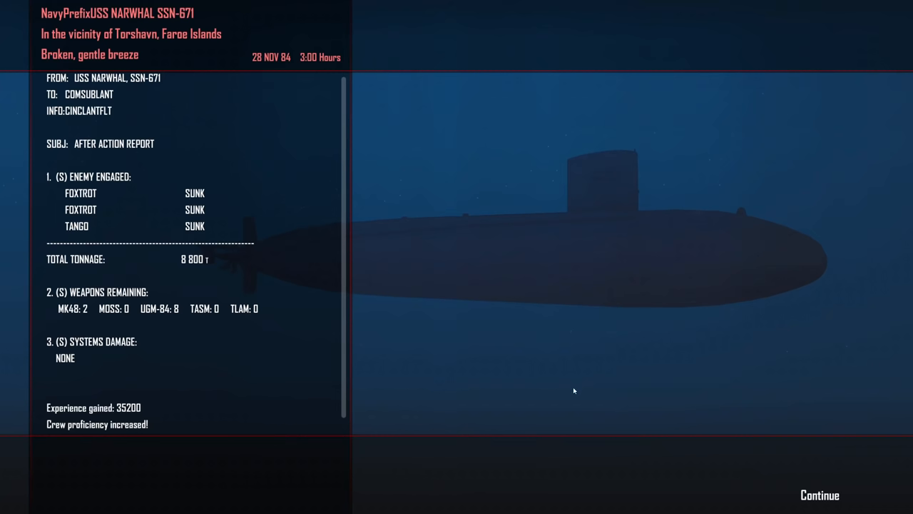
pyautogui.click(819, 494)
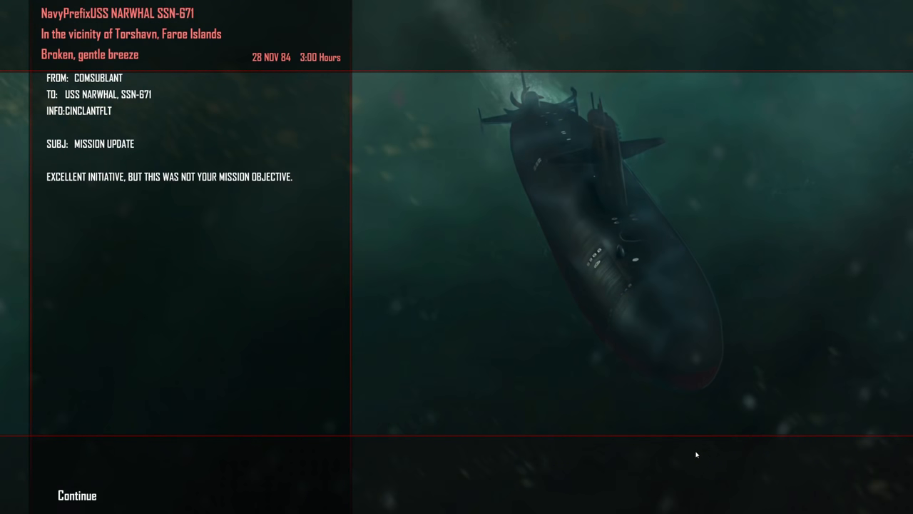
pyautogui.click(76, 495)
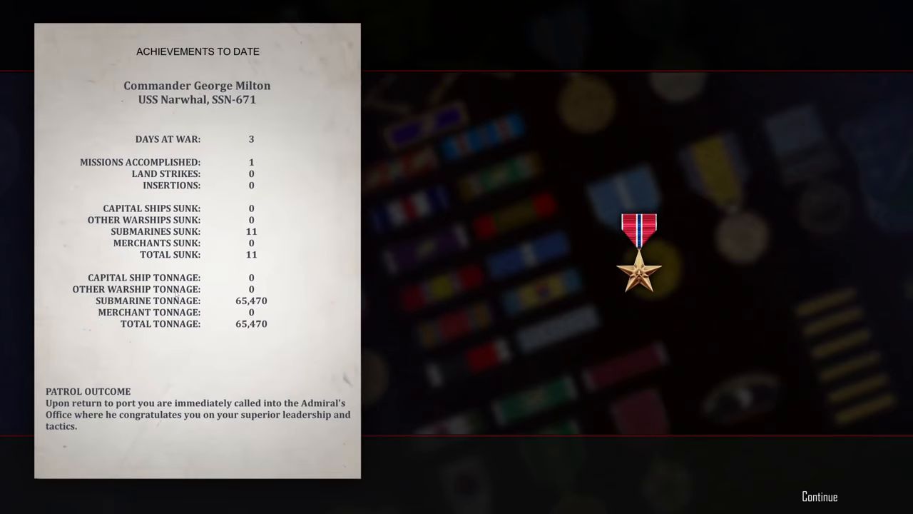
pyautogui.moveTo(234, 160)
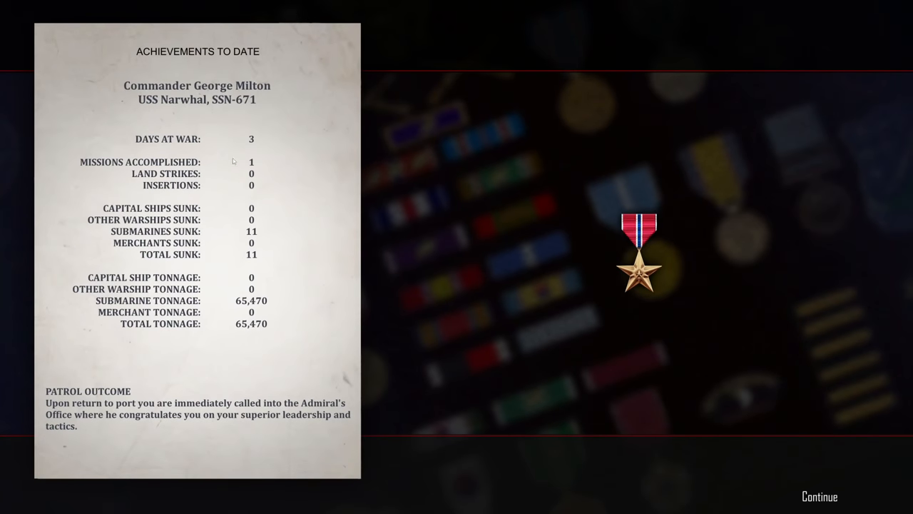
pyautogui.moveTo(203, 325)
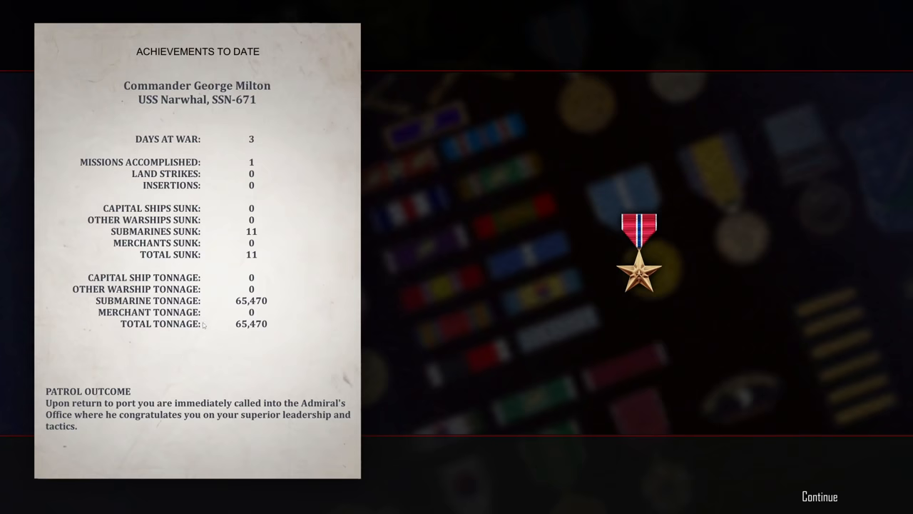
pyautogui.moveTo(163, 441)
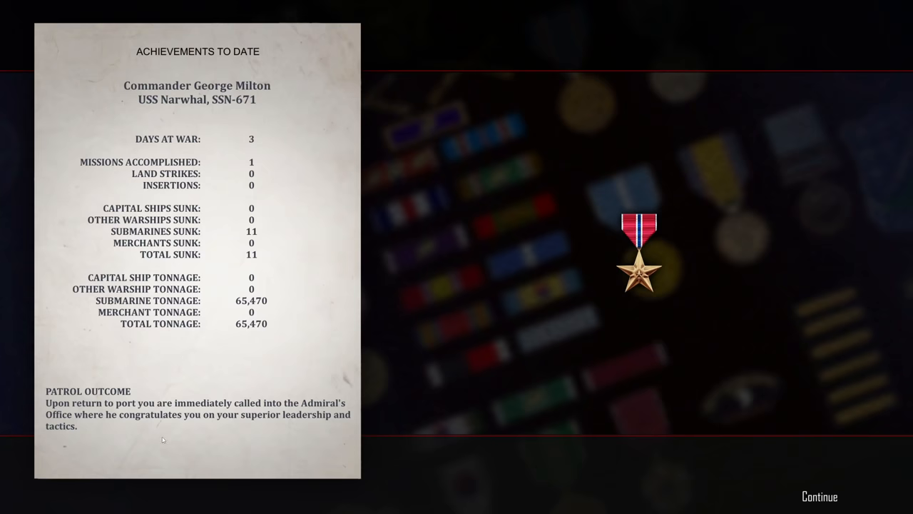
# Step: Continue past the achievements summary (11 submarines, 65,470 tons) to the World News bulletin
pyautogui.click(819, 496)
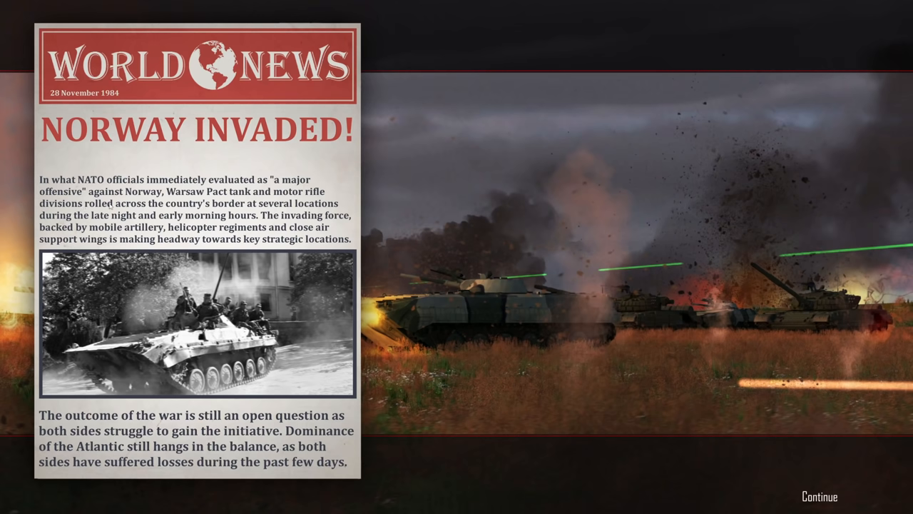
pyautogui.moveTo(454, 359)
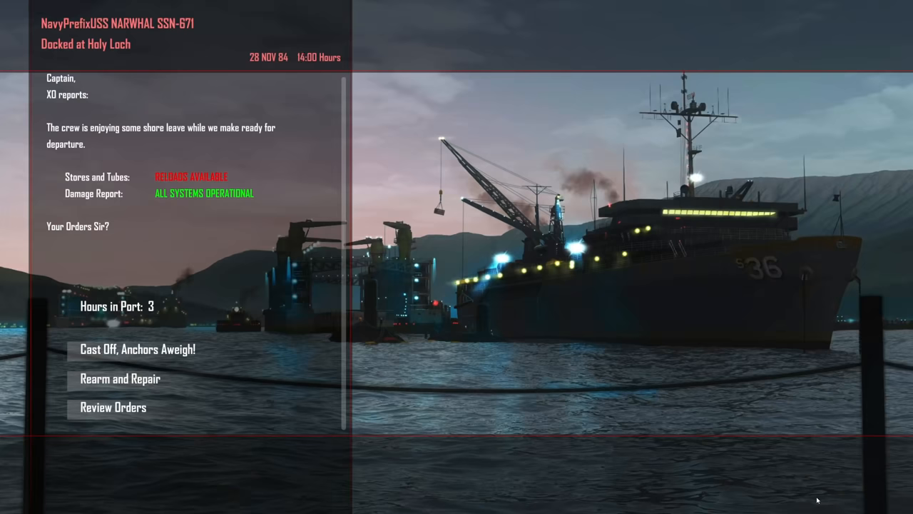
# Step: Rearm and repair Narwhal at Holy Loch, then cast off onto the North Atlantic map
pyautogui.click(119, 378)
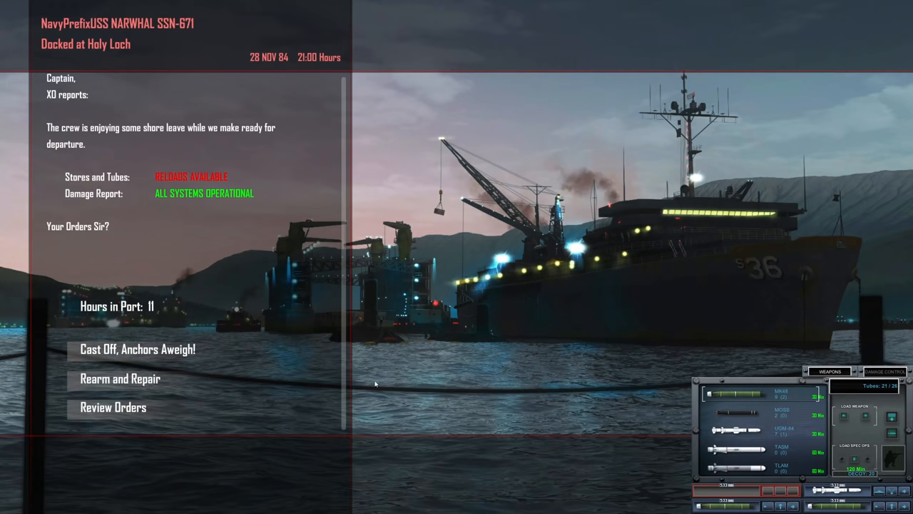
pyautogui.click(137, 349)
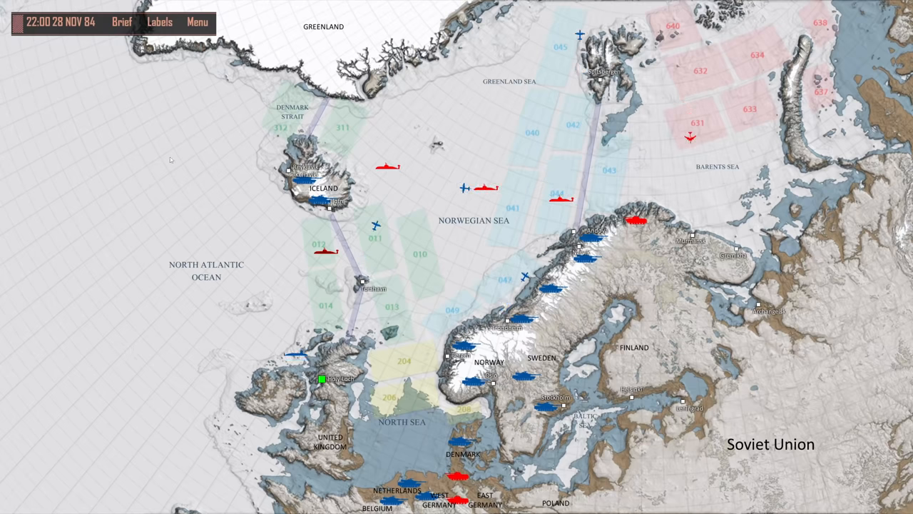